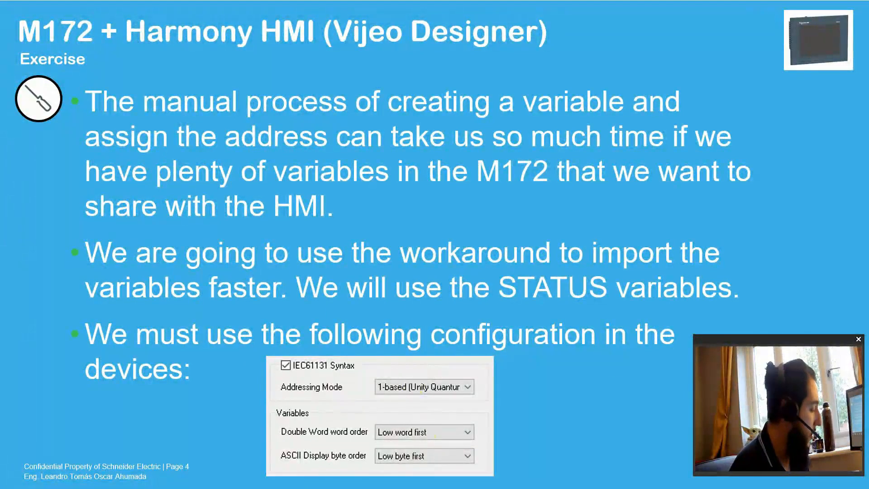
# Switch to the Excel link workbook and empty its variable table with CLEAN TABLE
pyautogui.click(9, 479)
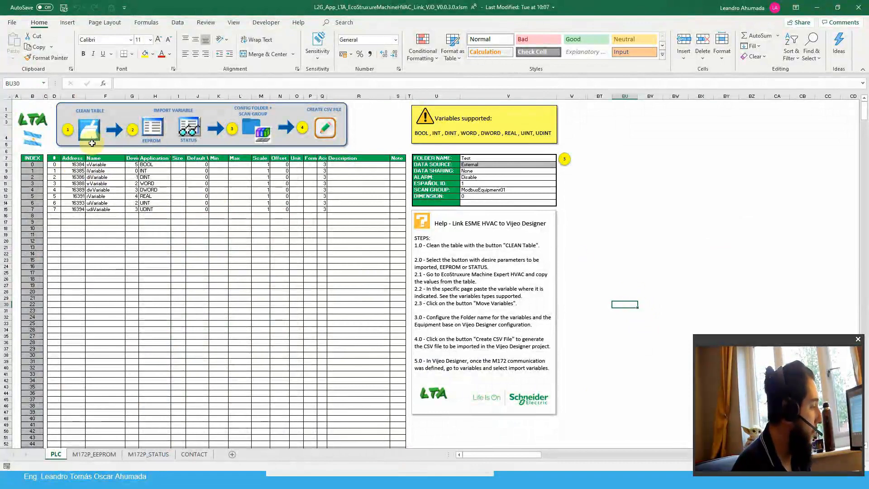
pyautogui.click(89, 129)
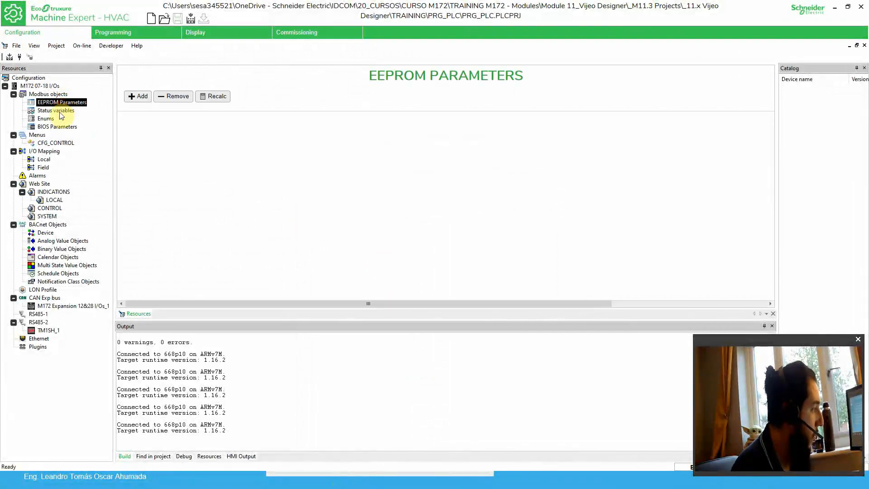
# Review the M172's EEPROM parameters and Status variables lists in Machine Expert - HVAC
pyautogui.click(62, 102)
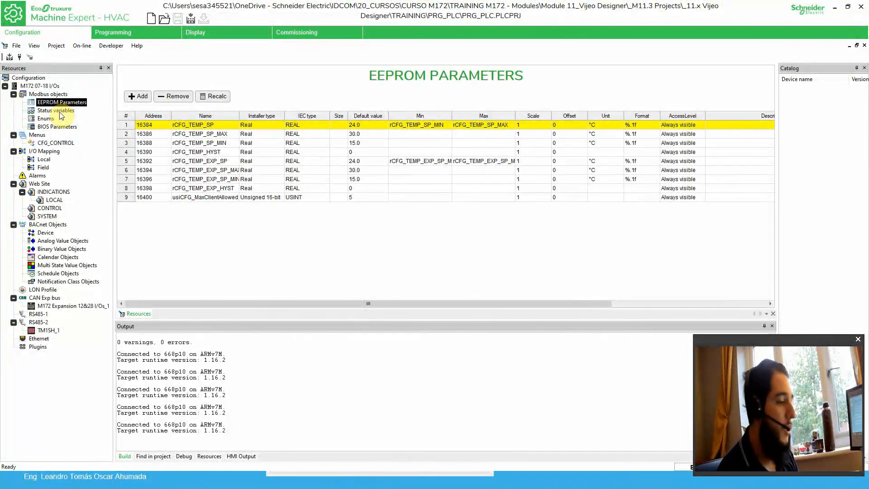
pyautogui.click(55, 110)
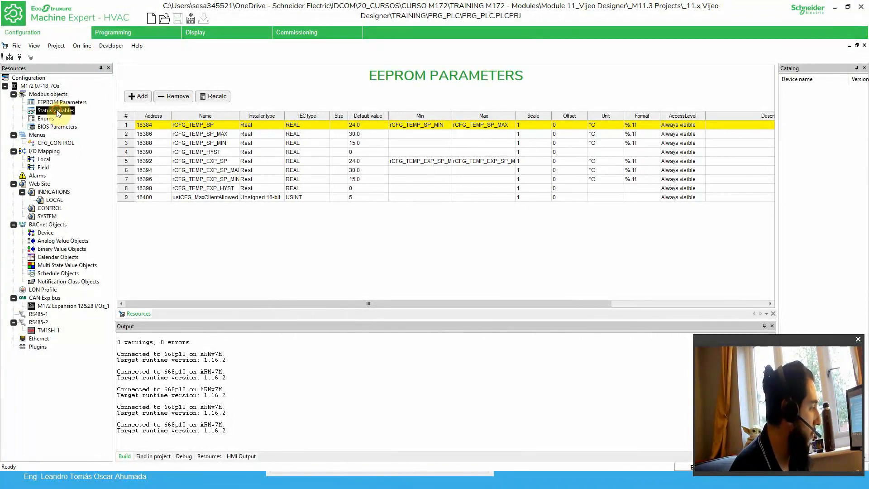
pyautogui.click(55, 110)
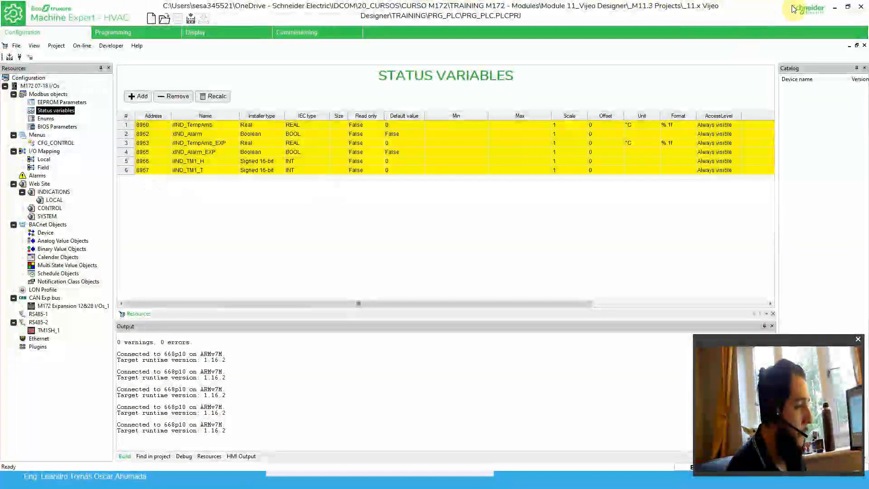
pyautogui.click(6, 479)
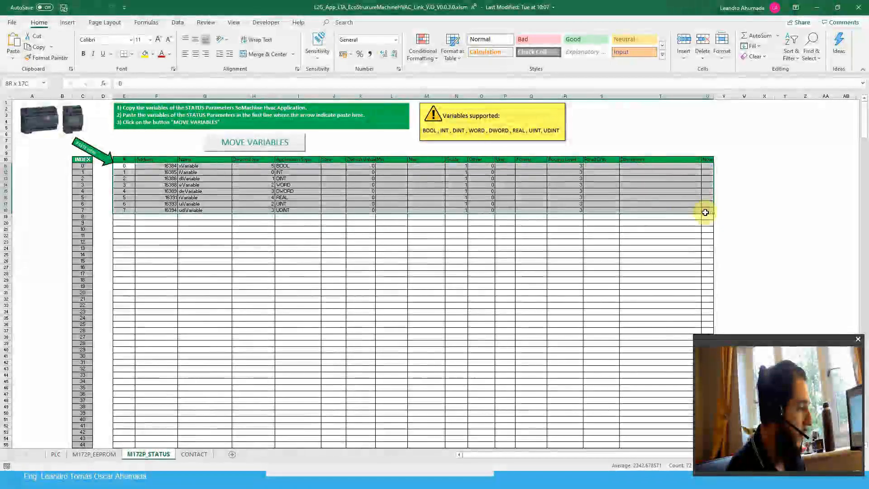
# Paste the status variables at E11 on M172P_STATUS and move them into the PLC table
pyautogui.click(254, 142)
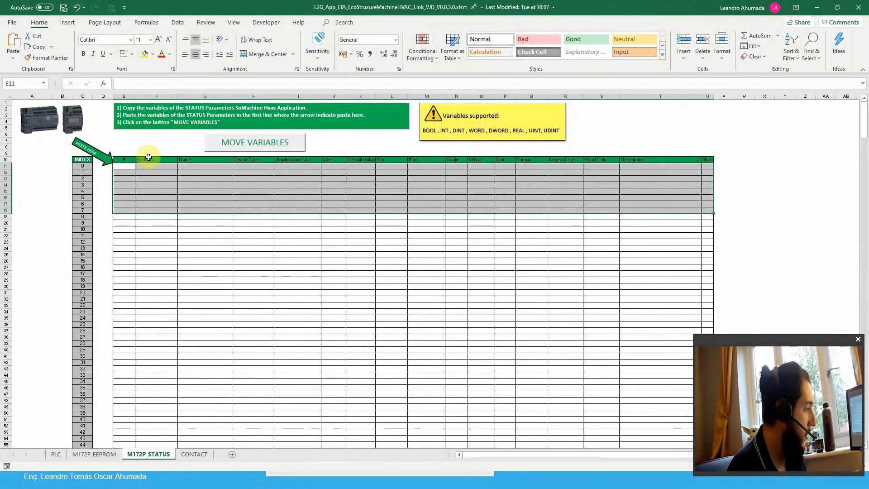
pyautogui.rightClick(148, 160)
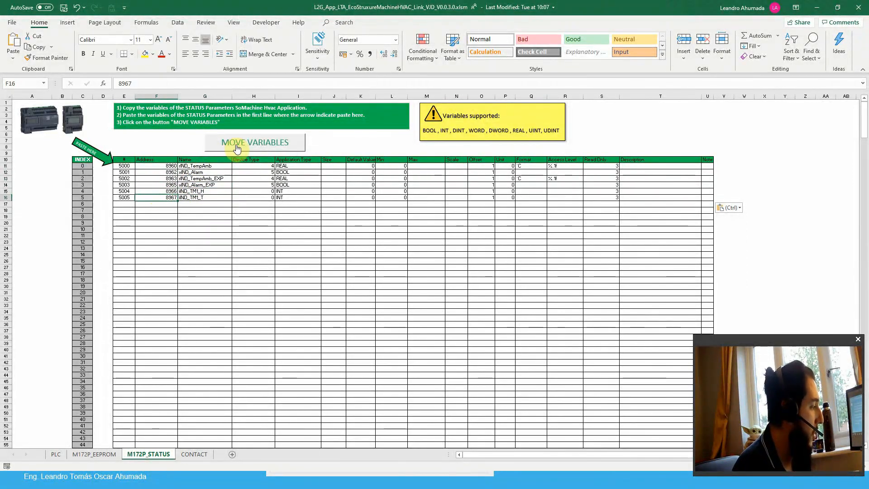
pyautogui.click(55, 453)
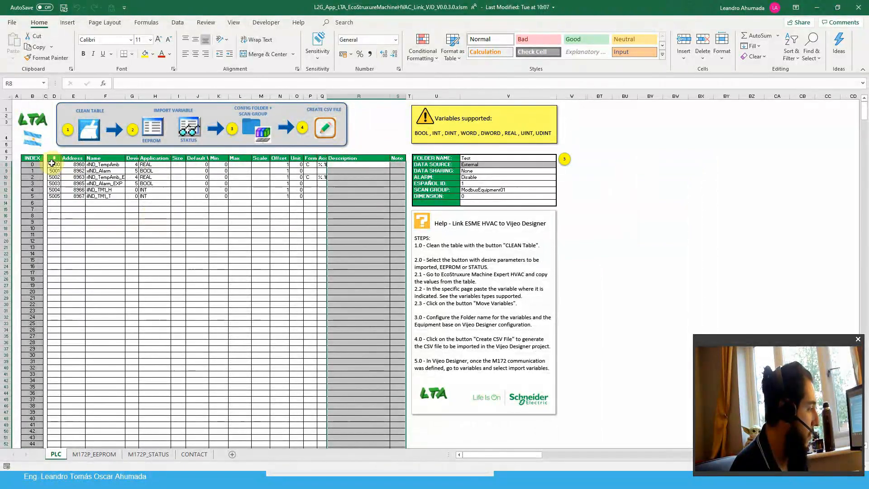
# Check the PLC sheet's FOLDER NAME setting, currently Test
pyautogui.moveTo(54, 163); pyautogui.dragTo(266, 195)
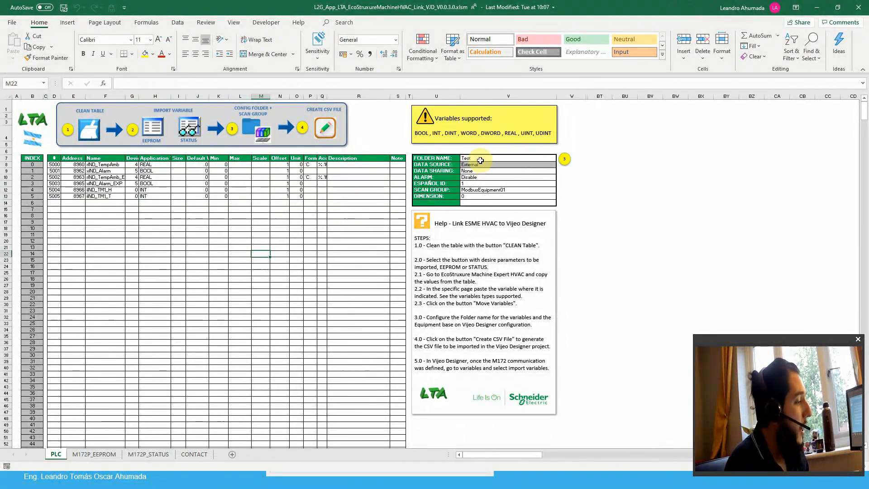
pyautogui.click(482, 161)
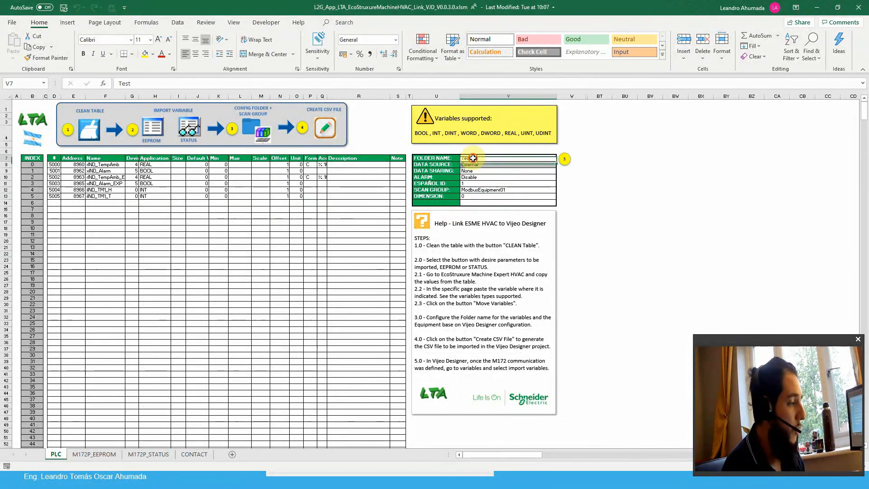
pyautogui.click(10, 479)
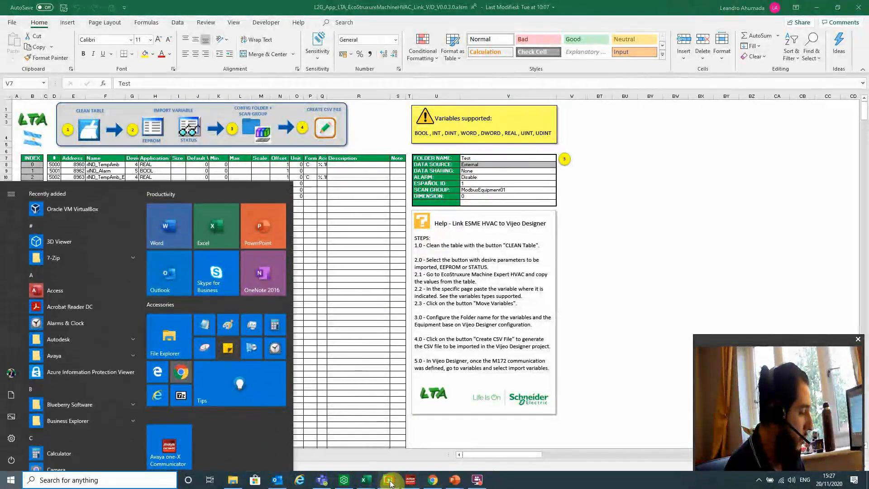
# Add Folder01 to the variable list and inspect the M172_SERIAL and M172_ETH equipment settings
pyautogui.click(409, 480)
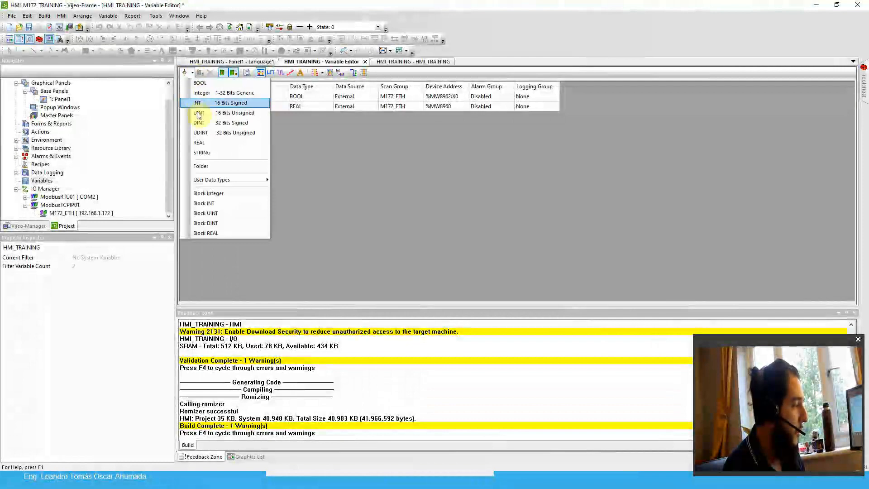
pyautogui.click(200, 166)
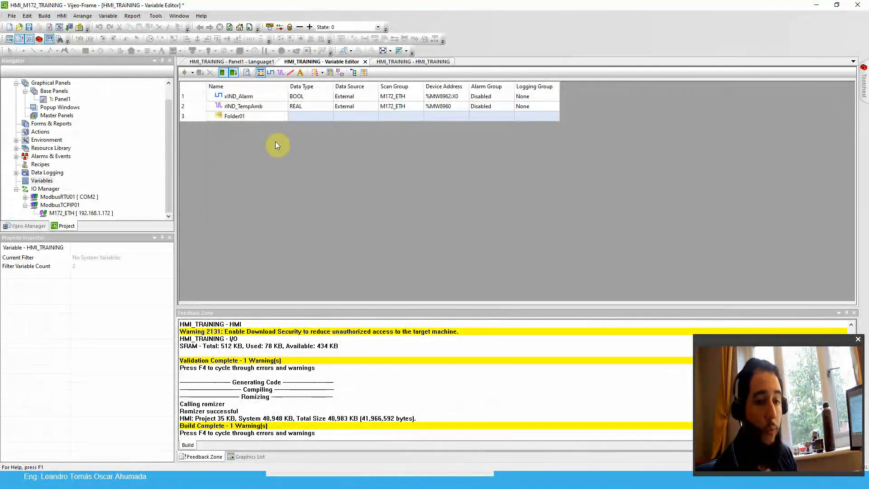
pyautogui.moveTo(121, 170)
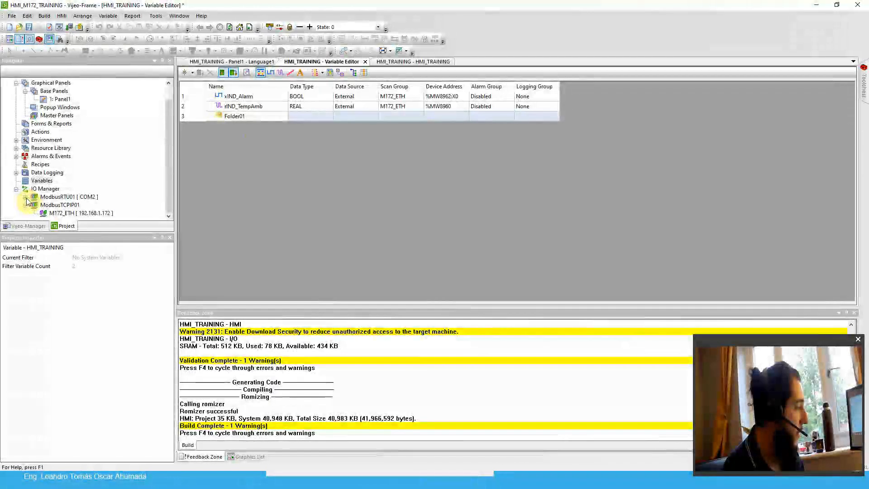
pyautogui.click(68, 197)
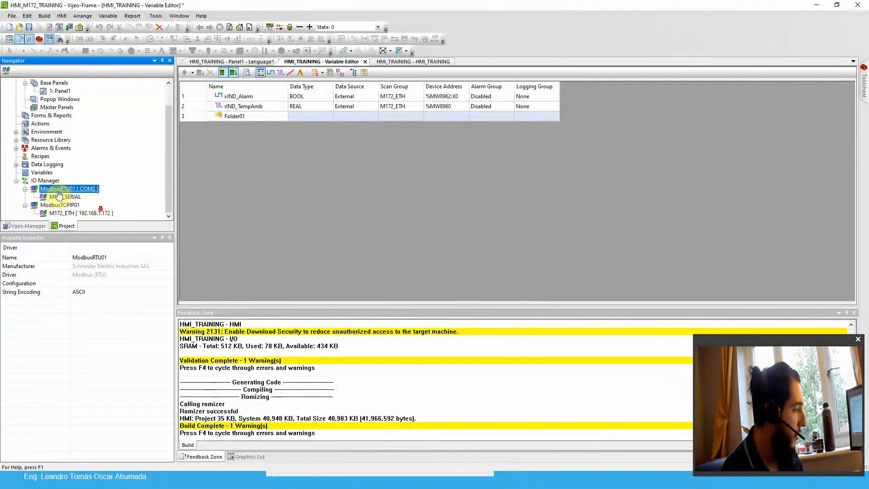
pyautogui.click(64, 197)
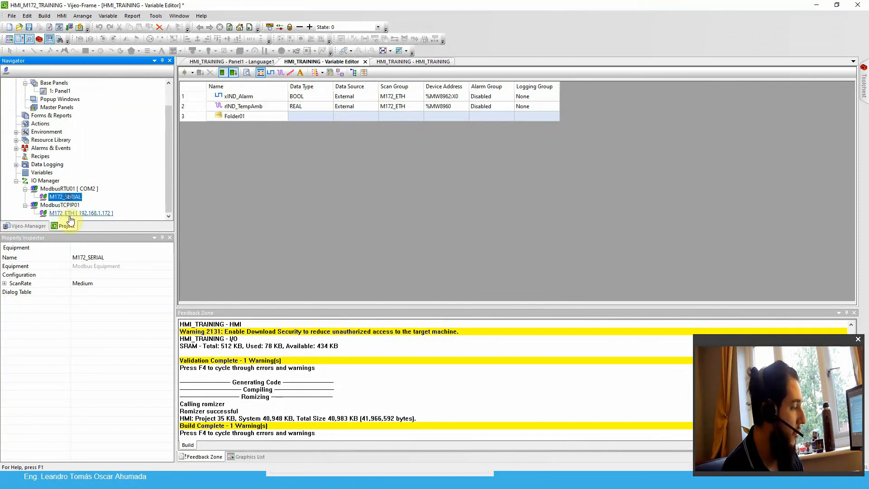
pyautogui.click(81, 213)
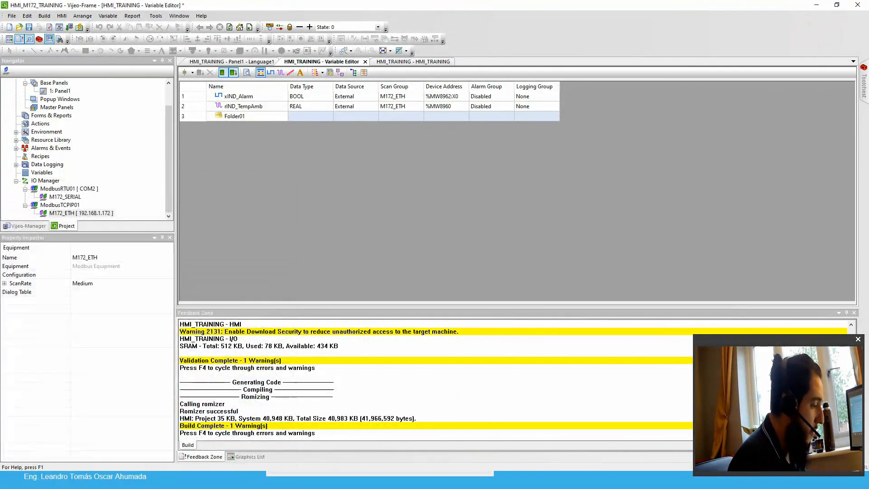
pyautogui.click(8, 479)
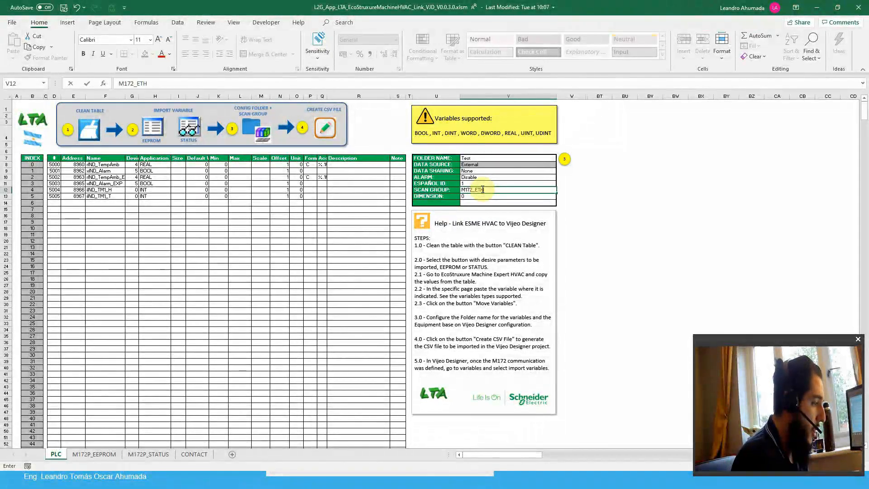
# Set scan group M172_ETH and folder name STATUS_ETH, then generate the Vijeo Designer CSV
pyautogui.click(507, 158)
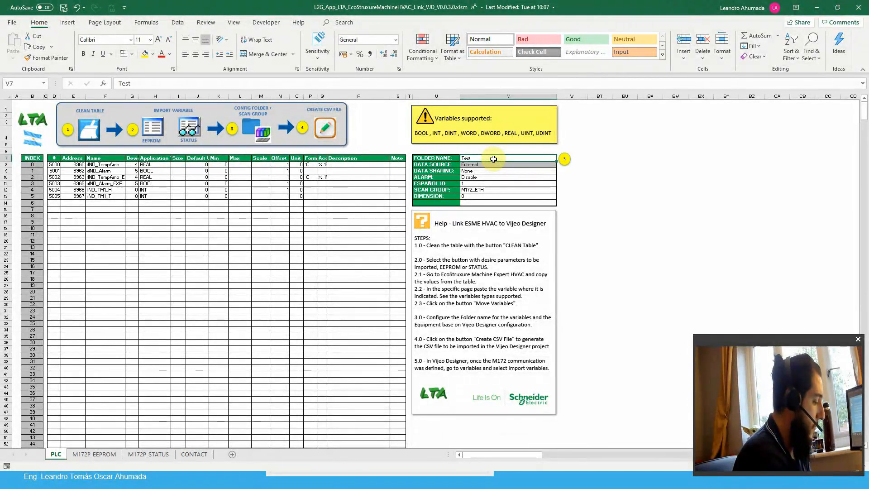
pyautogui.write('STATUS_ETH')
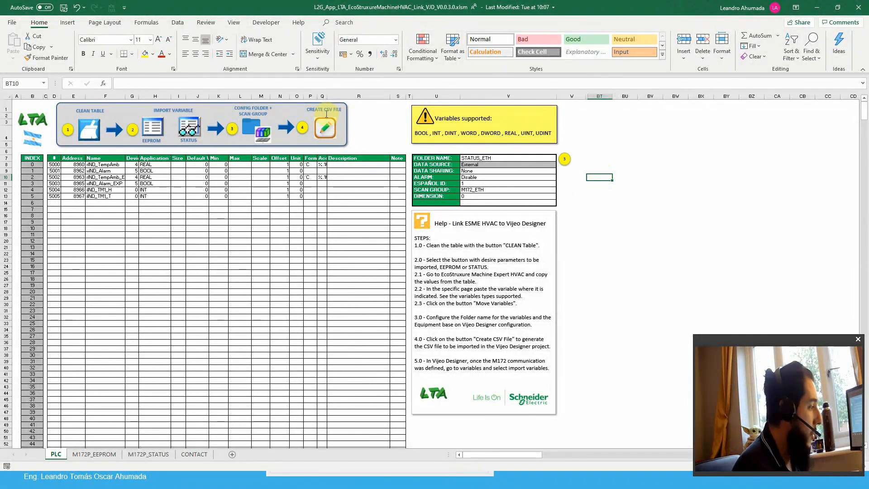
pyautogui.click(326, 130)
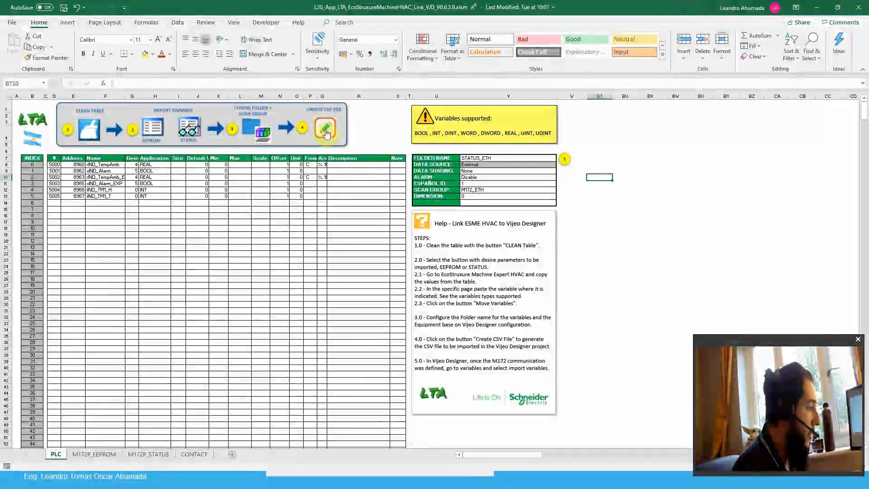
pyautogui.click(326, 130)
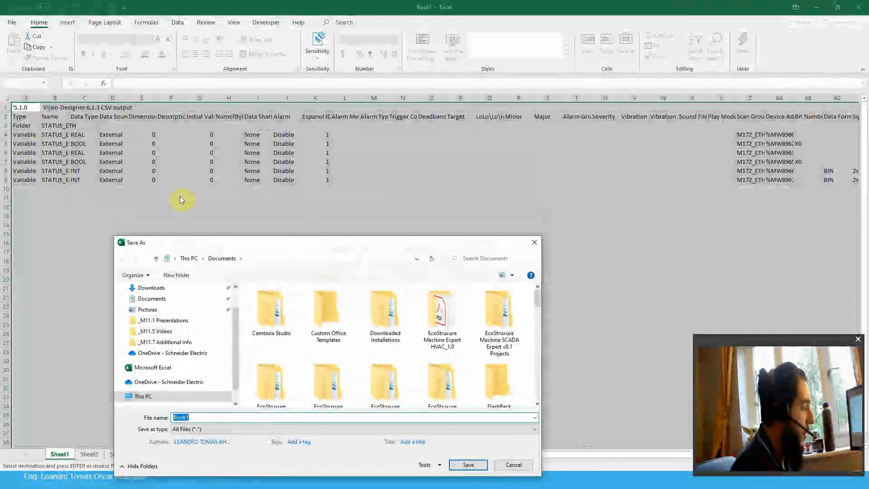
pyautogui.moveTo(274, 245)
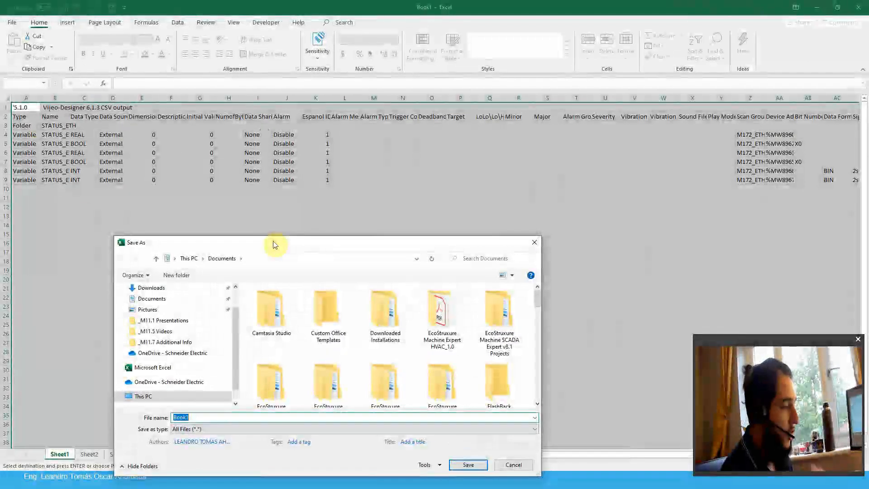
# Save the CSV as M172_to_HMI_STATUS inside the _M11.7 Additional Info folder
pyautogui.click(166, 331)
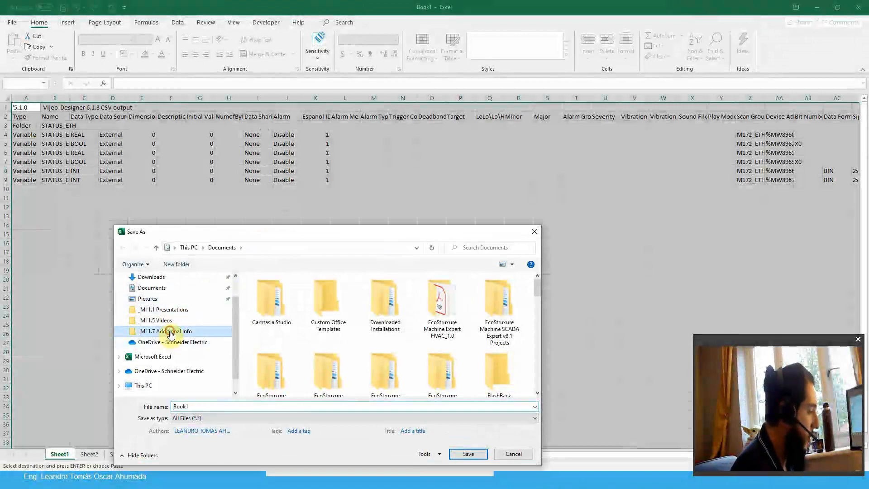
pyautogui.doubleClick(165, 331)
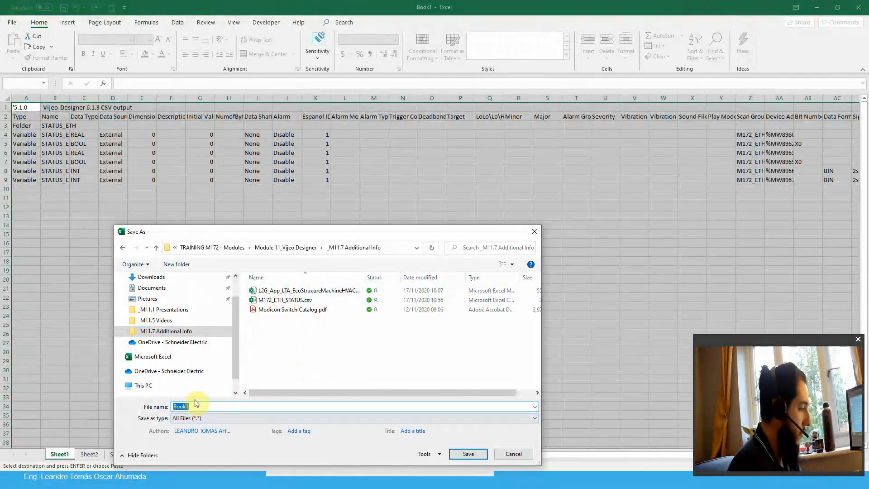
pyautogui.write('M172_to_HMI_STATUS')
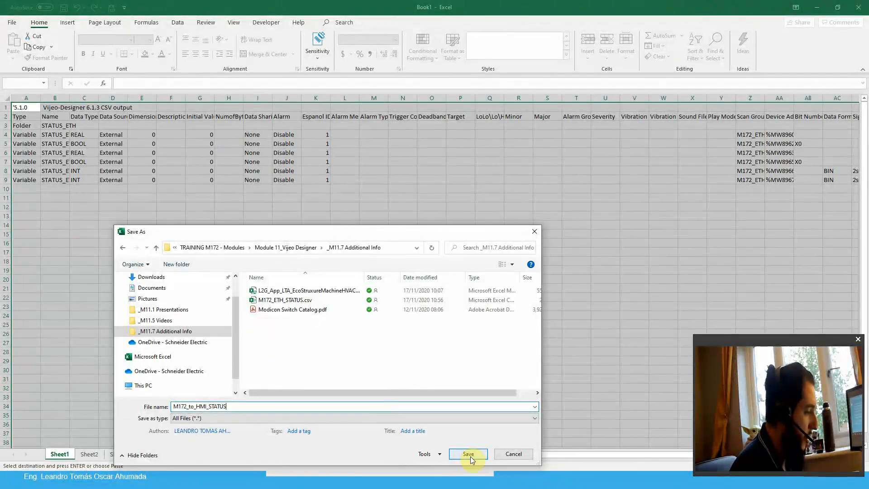
pyautogui.click(468, 453)
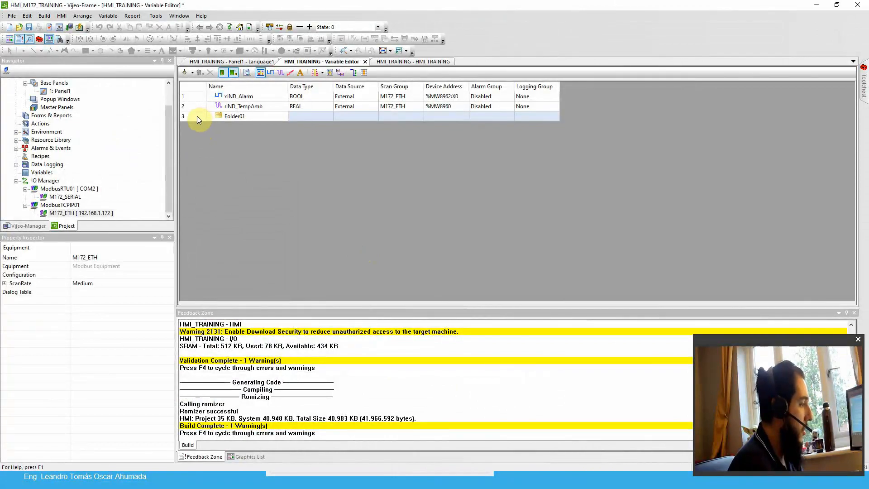
# Start Import Variables from the project's variables node and choose M172_to_HMI_STATUS.csv
pyautogui.click(42, 173)
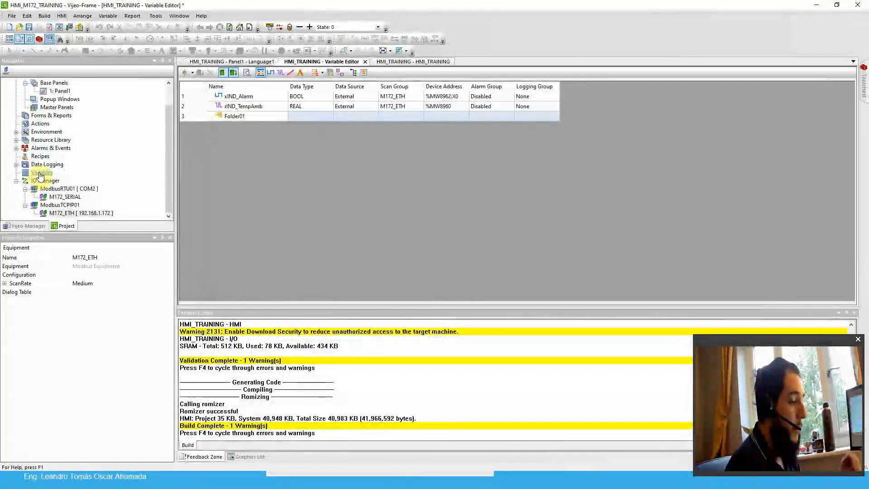
pyautogui.rightClick(41, 173)
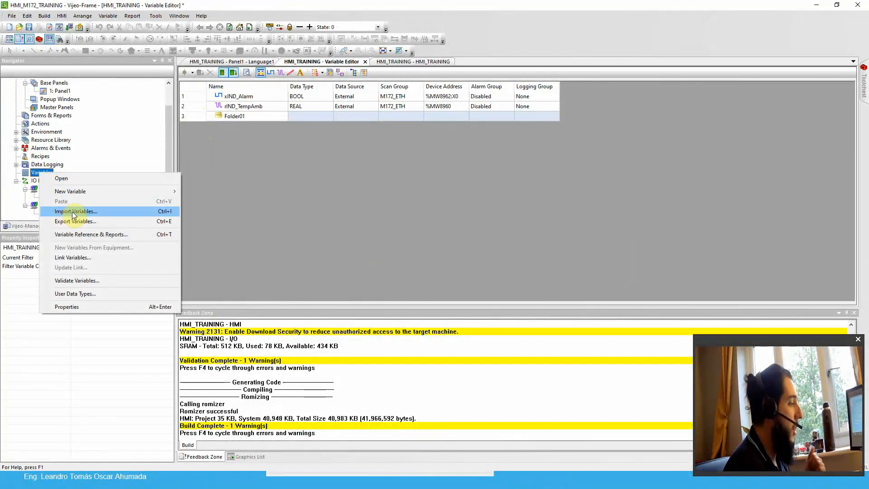
pyautogui.click(76, 212)
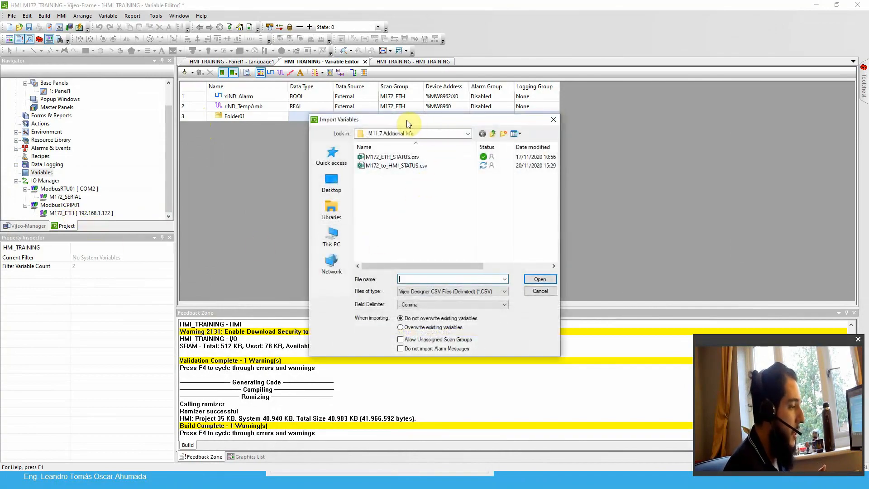
pyautogui.click(397, 166)
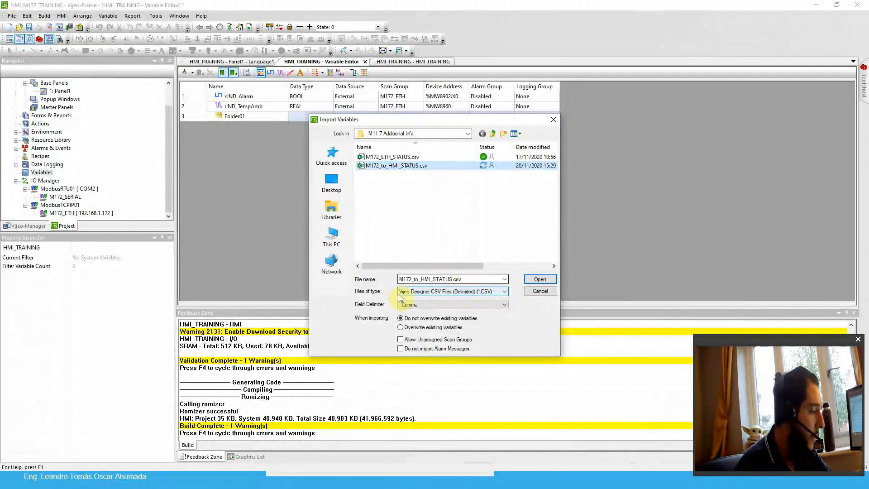
pyautogui.click(503, 304)
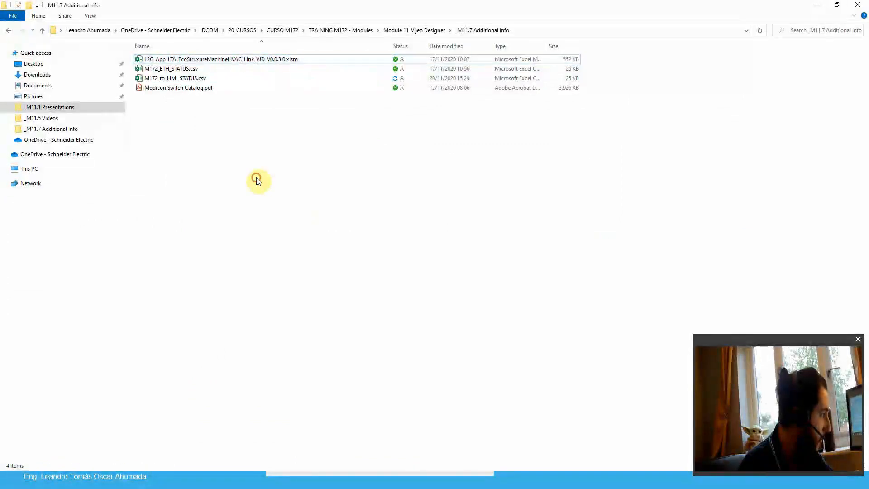
# Inspect M172_to_HMI_STATUS.csv in Notepad++ and Notepad, then close both editors
pyautogui.rightClick(175, 78)
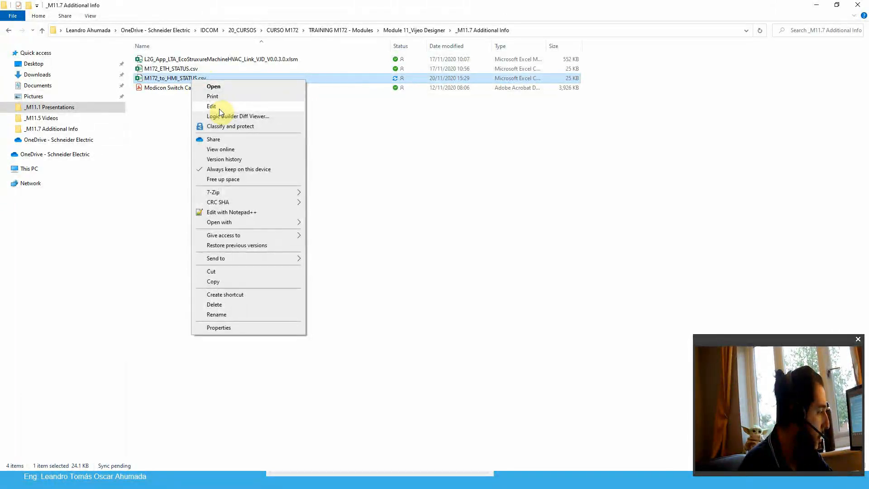
pyautogui.moveTo(227, 212)
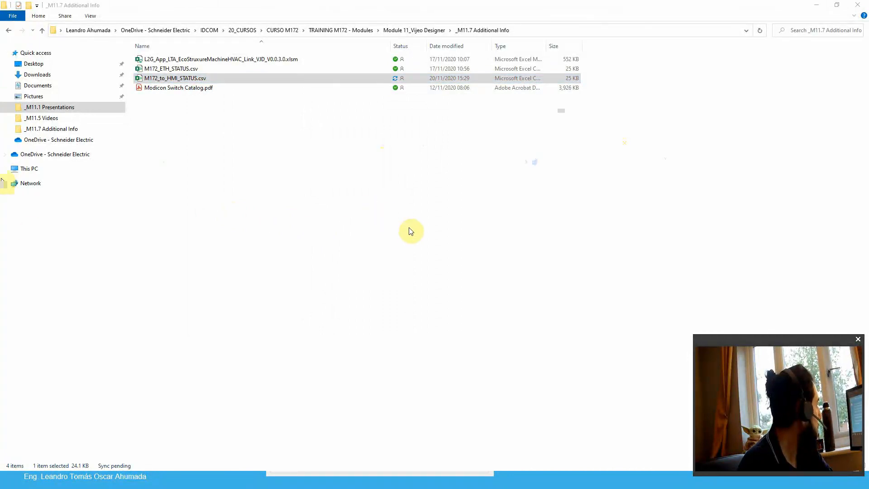
pyautogui.doubleClick(175, 77)
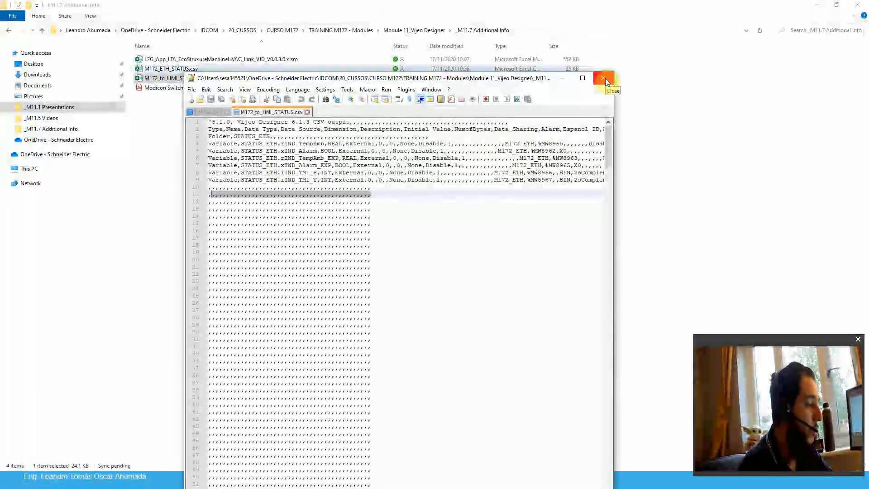
pyautogui.rightClick(178, 77)
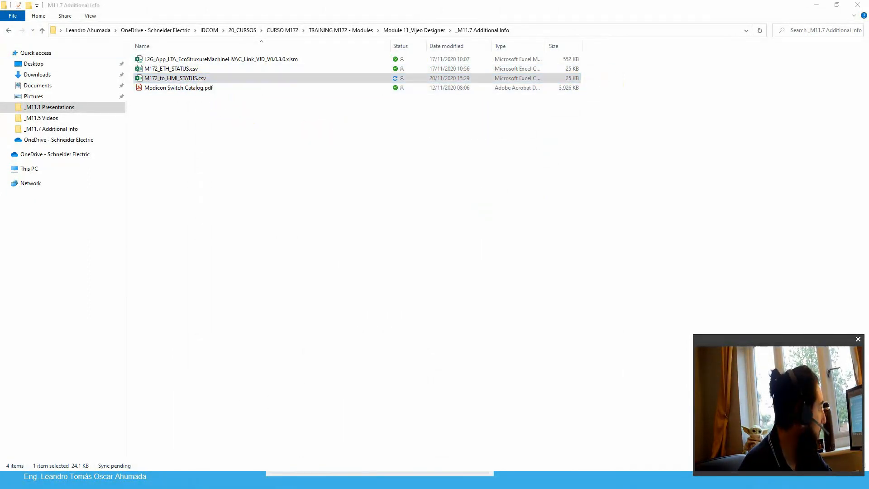
pyautogui.doubleClick(175, 77)
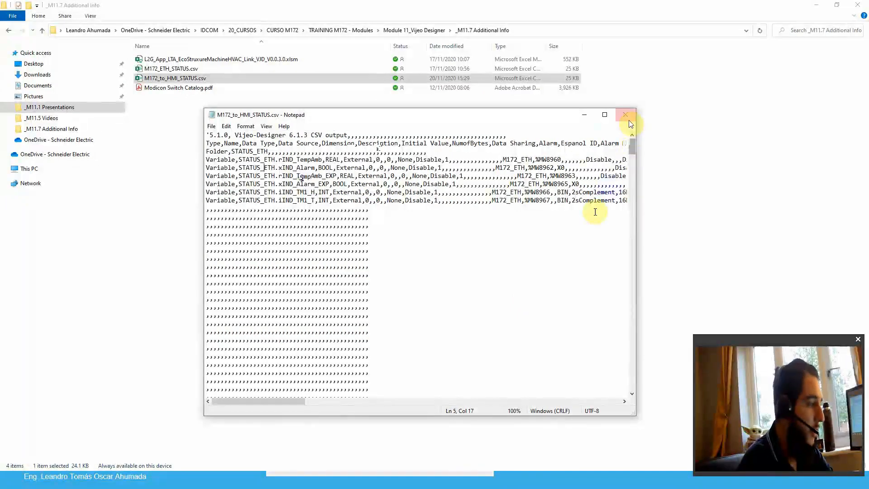
pyautogui.click(625, 115)
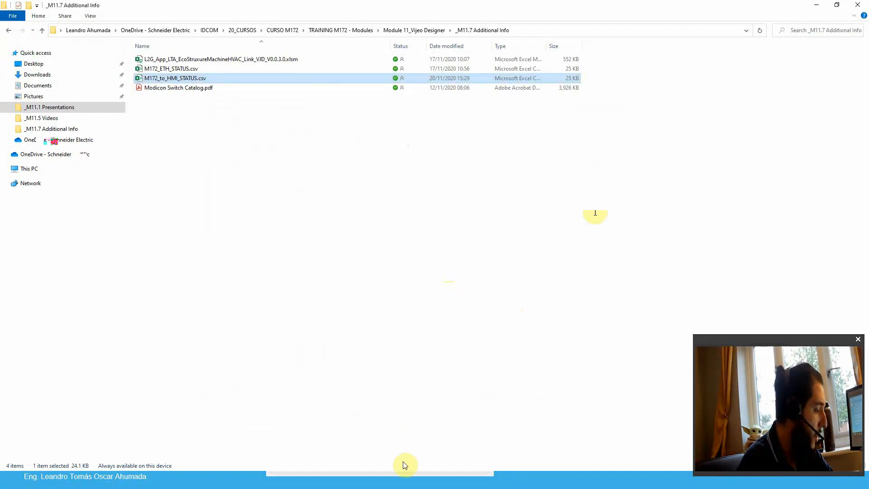
# Bring the Excel link workbook back to the front
pyautogui.click(8, 480)
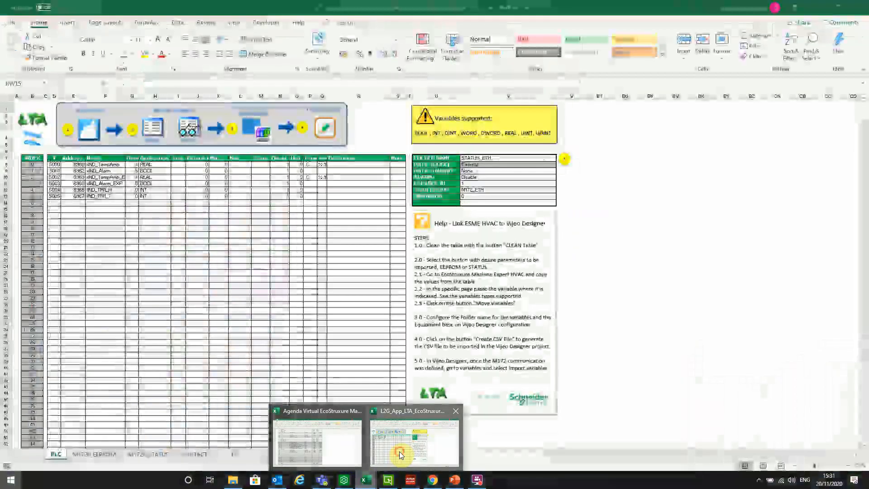
pyautogui.click(414, 437)
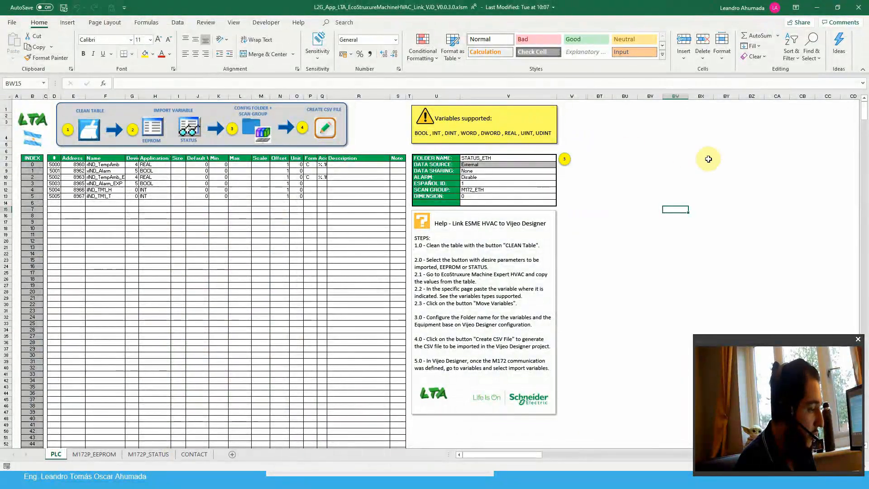
pyautogui.click(7, 479)
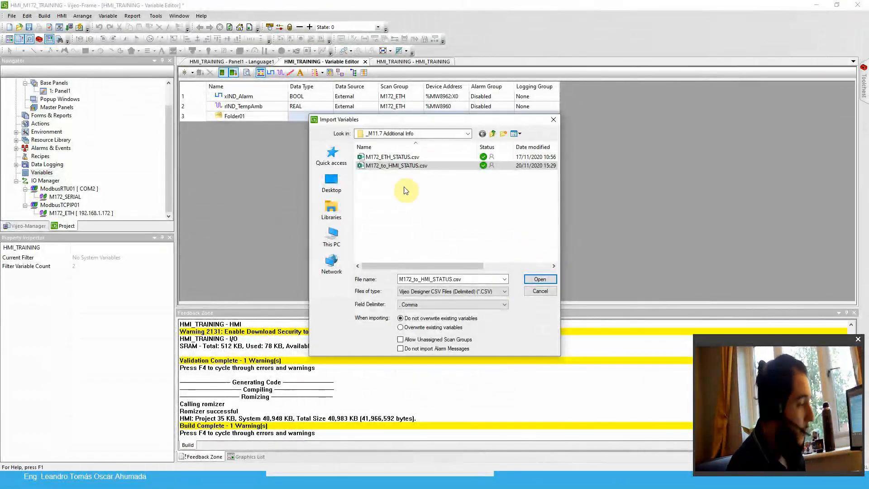
# Import M172_to_HMI_STATUS.csv and view the new STATUS_ETH folder with six variables
pyautogui.click(396, 165)
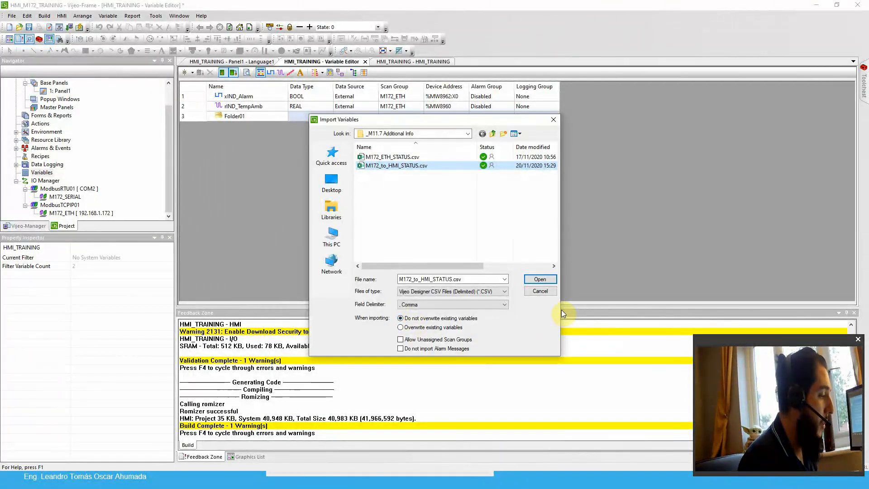
pyautogui.click(539, 278)
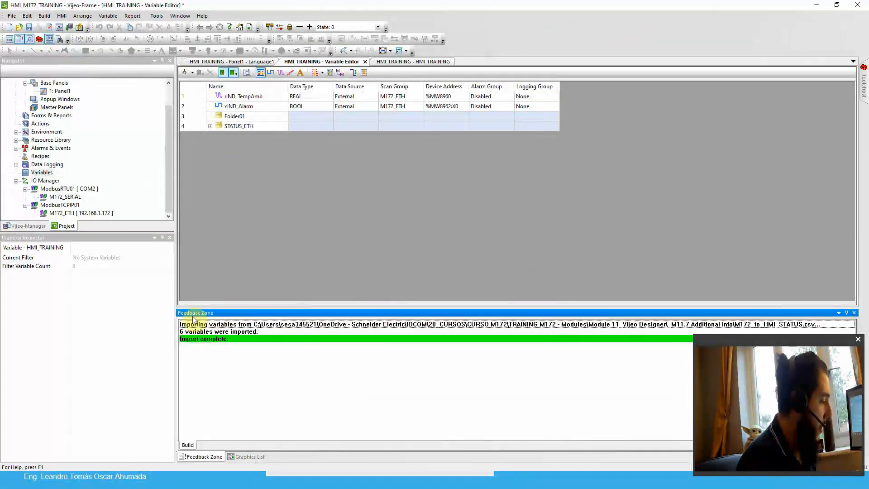
pyautogui.moveTo(232, 350)
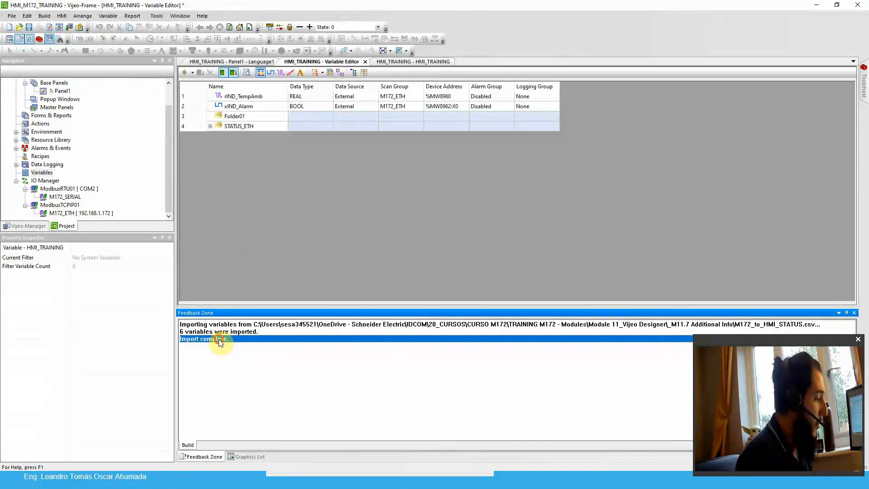
pyautogui.click(210, 126)
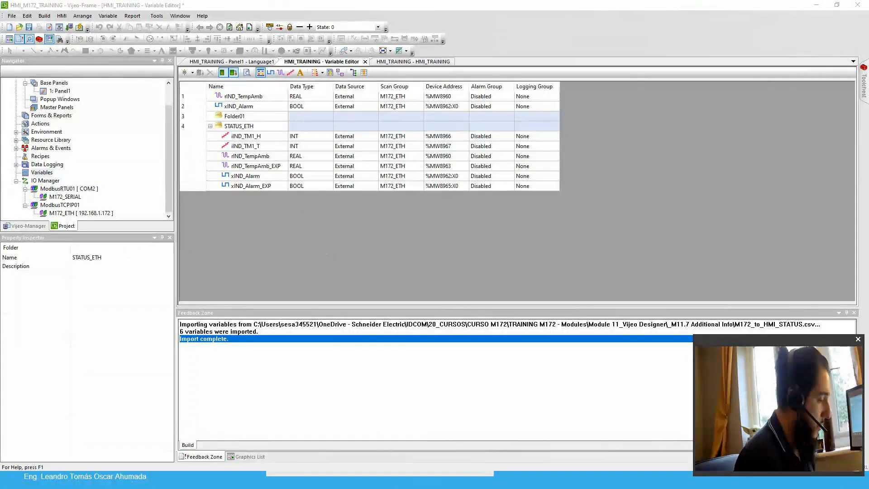
# Delete the sample variable rows from the M172P_EEPROM sheet in the Excel link workbook
pyautogui.click(10, 479)
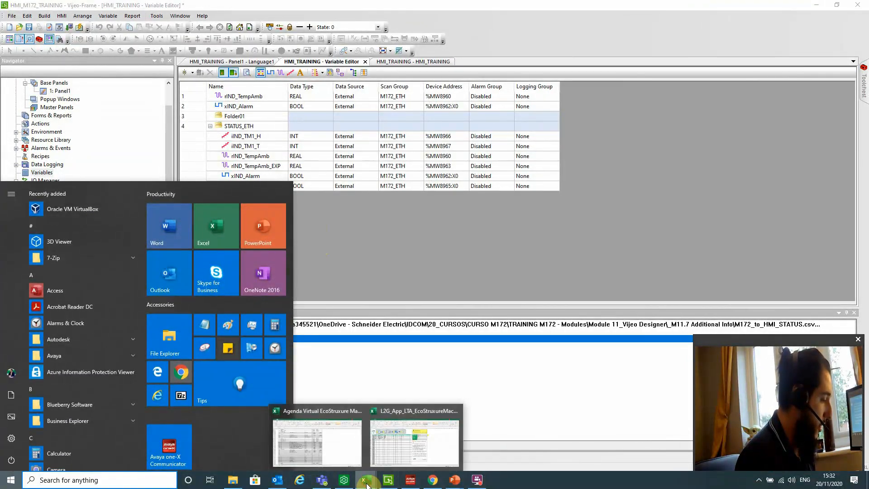
pyautogui.click(324, 479)
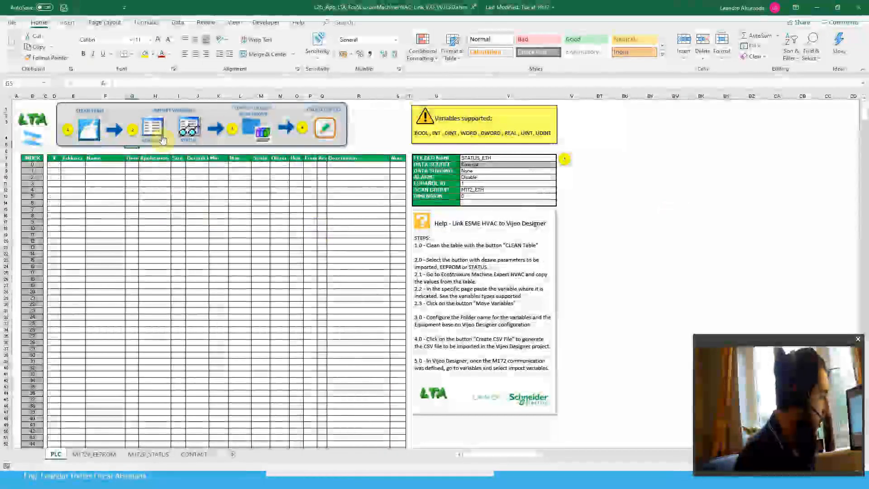
pyautogui.click(93, 453)
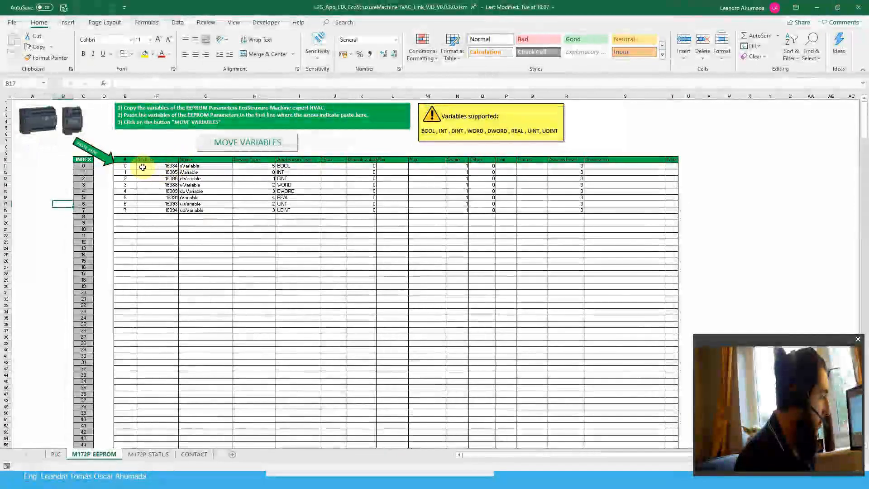
pyautogui.moveTo(143, 168); pyautogui.dragTo(672, 218)
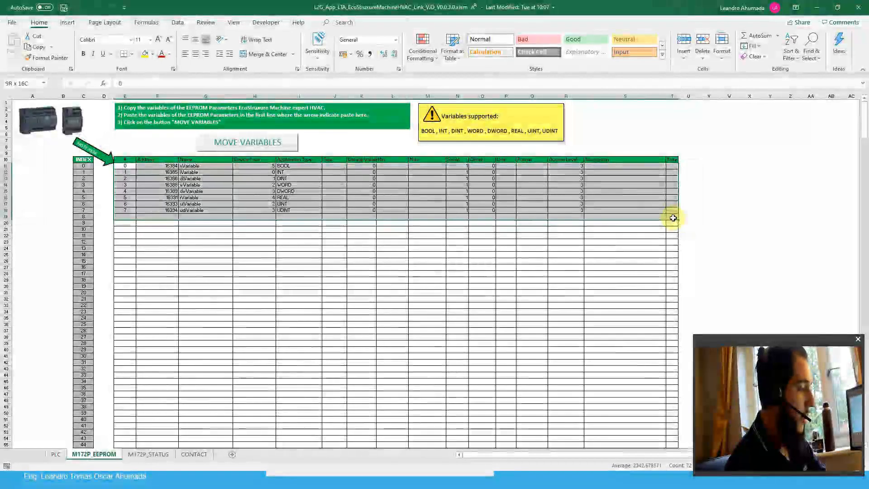
pyautogui.click(247, 141)
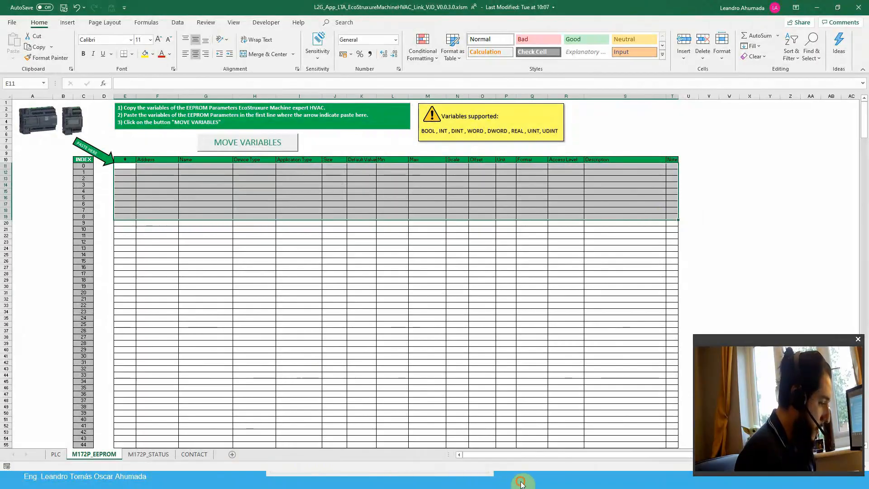
pyautogui.click(9, 479)
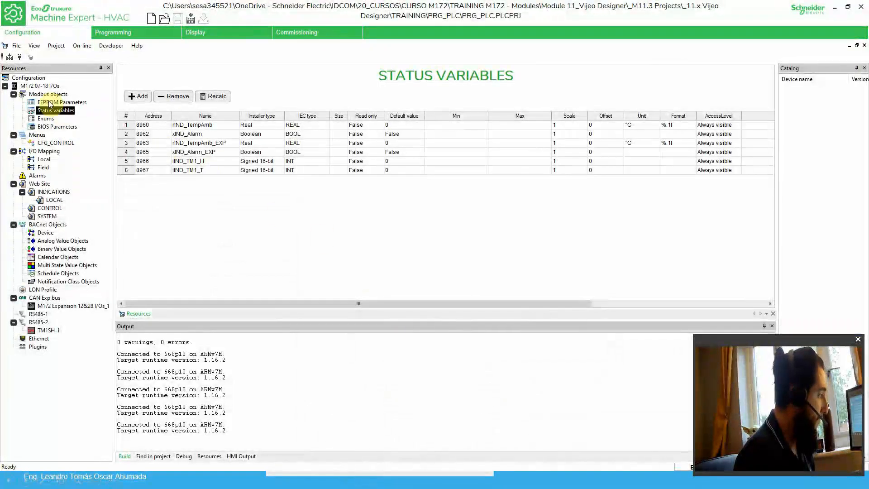
# Select the first eight EEPROM parameters, rCFG_TEMP_SP through rCFG_TEMP_EXP_HYST, for copying
pyautogui.click(61, 102)
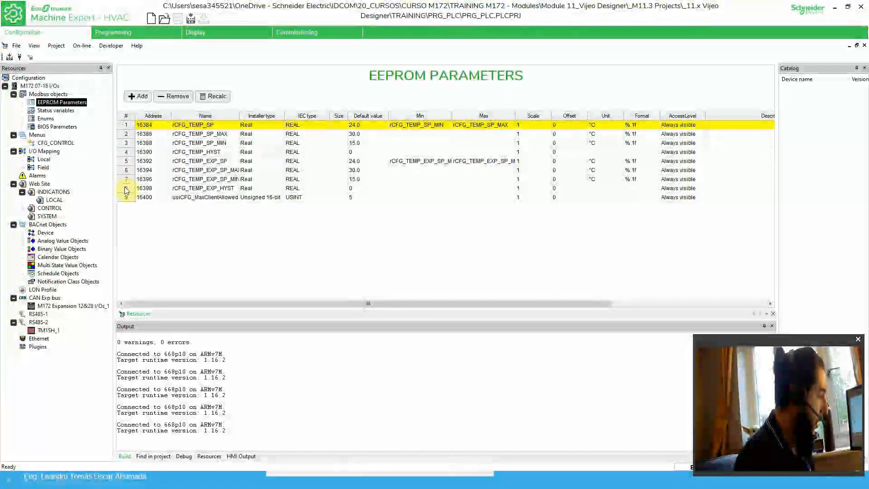
pyautogui.click(126, 192)
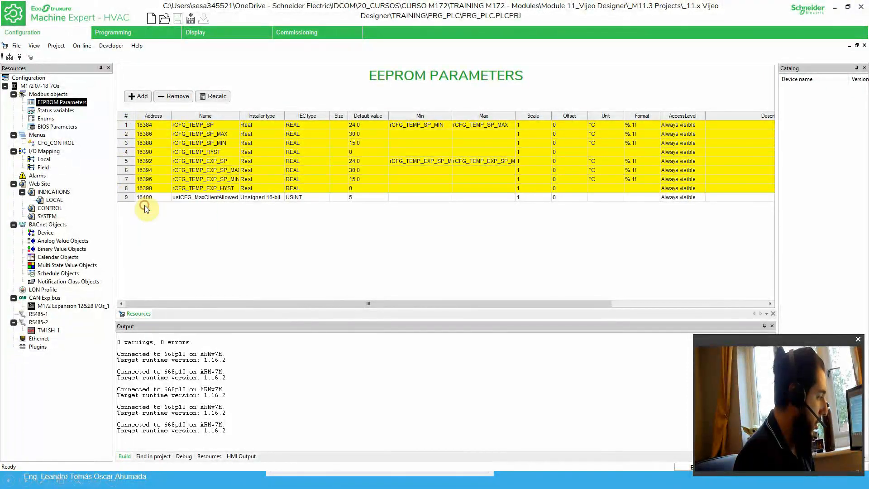
pyautogui.click(8, 480)
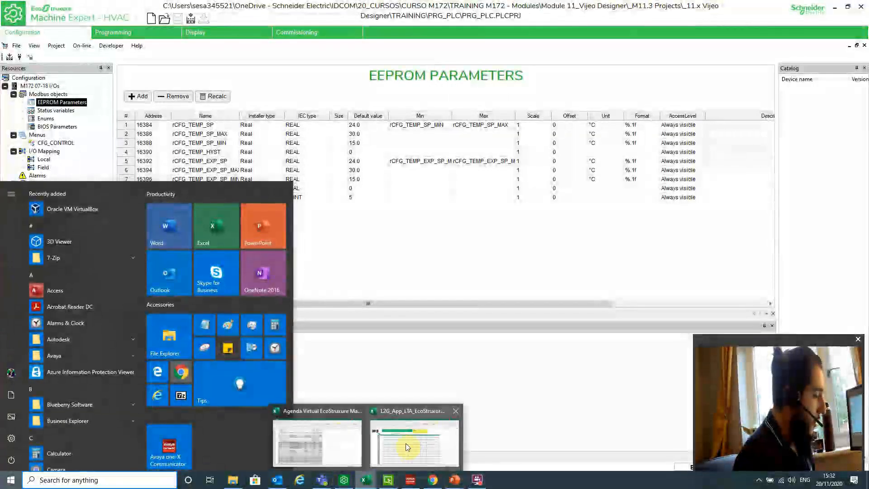
# Move the EEPROM parameters into the PLC table with folder EEPROM_ETH, scan group M172_ETH, and generate the CSV
pyautogui.click(415, 443)
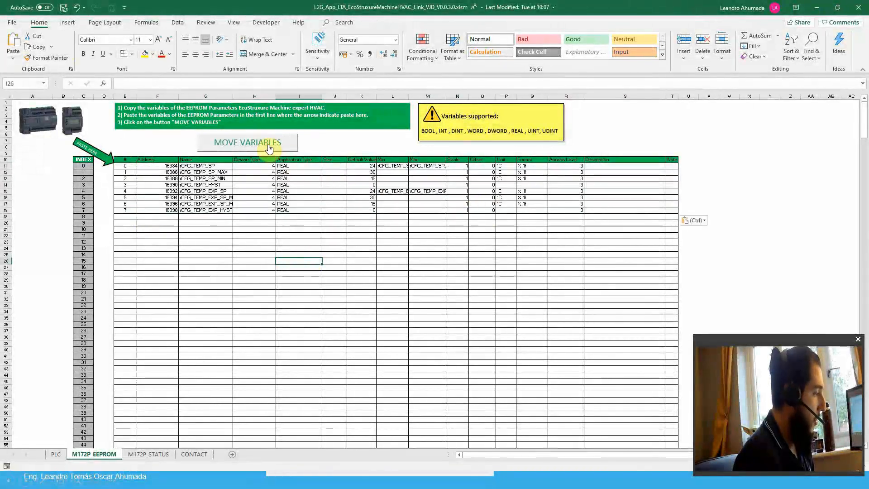
pyautogui.click(55, 454)
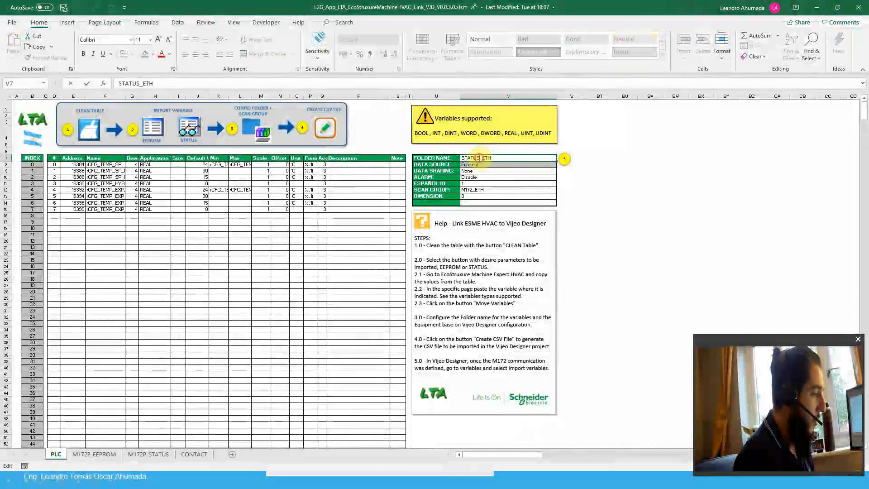
pyautogui.write('EEPRO_ETH')
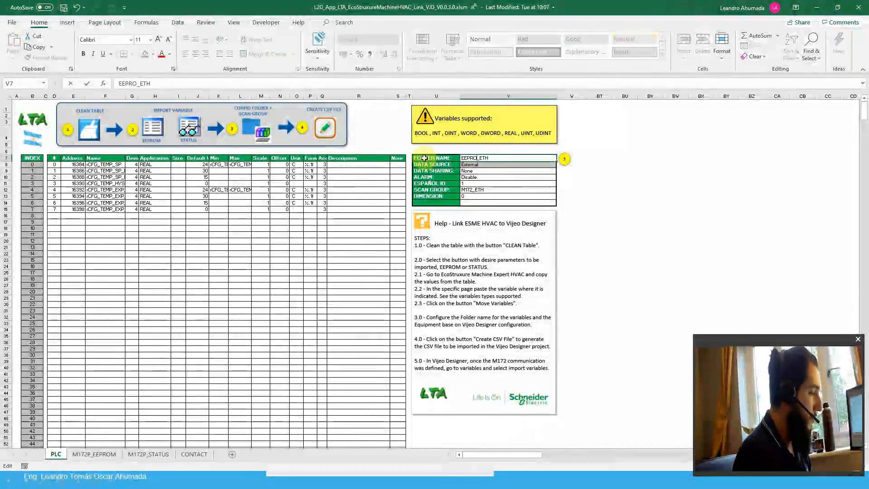
pyautogui.click(482, 164)
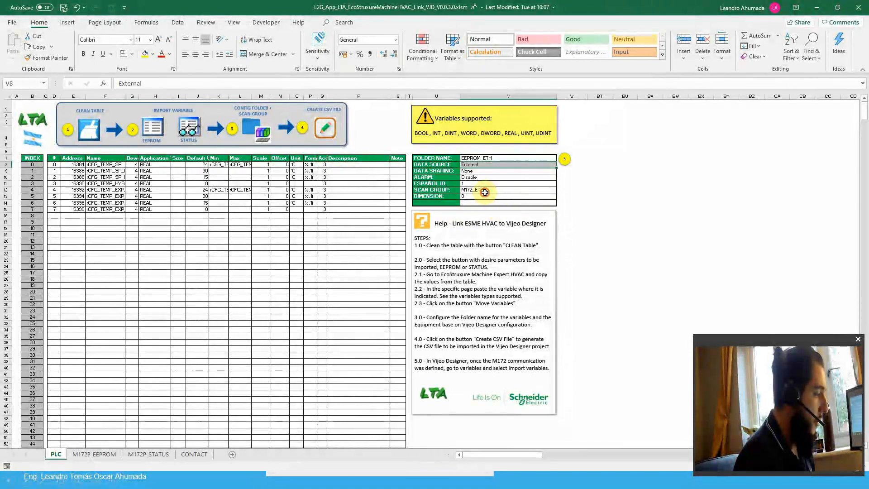
pyautogui.click(482, 183)
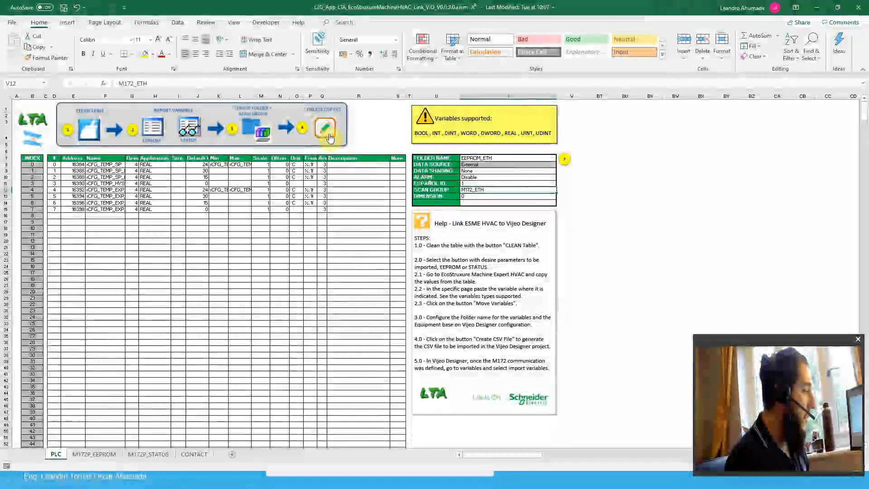
pyautogui.click(326, 128)
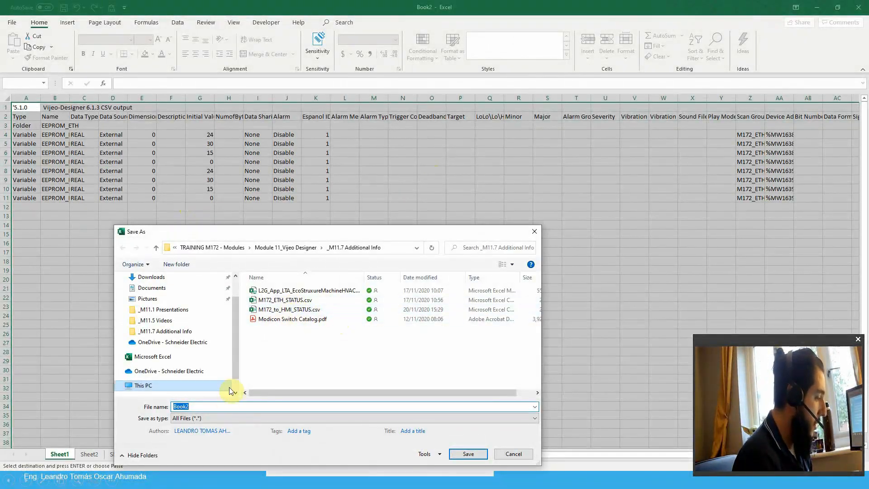
# Save the generated sheet as the CSV file M172_toHMI_EEPROM
pyautogui.write('M172_toHMI_EEPRO')
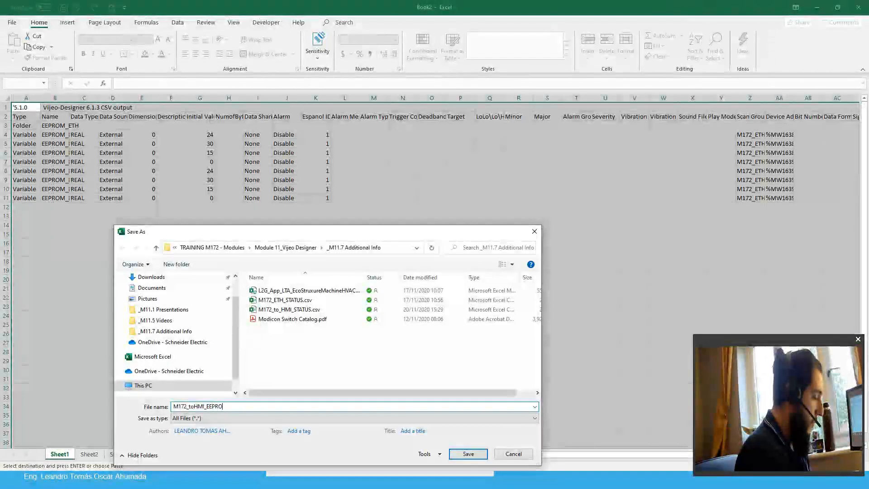
pyautogui.click(467, 454)
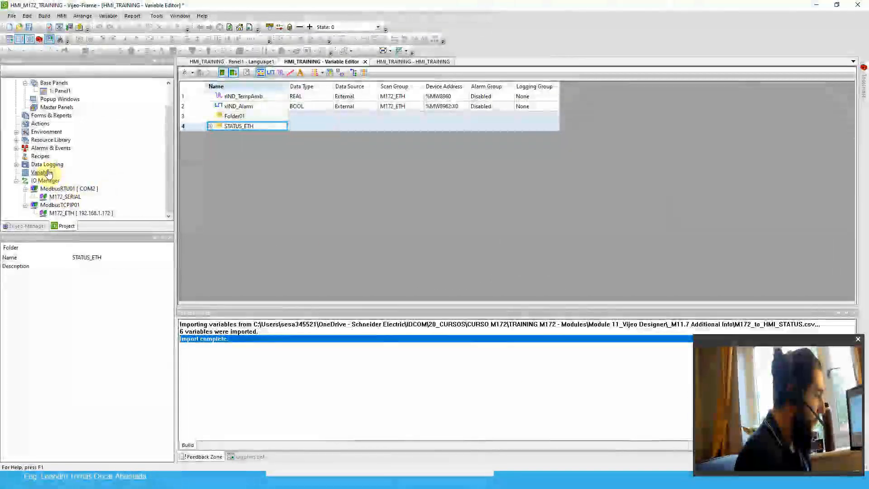
# Import M172_toHMI_EEPROM.csv into project Variables, adding the eight-variable EEPROM_ETH folder
pyautogui.rightClick(40, 172)
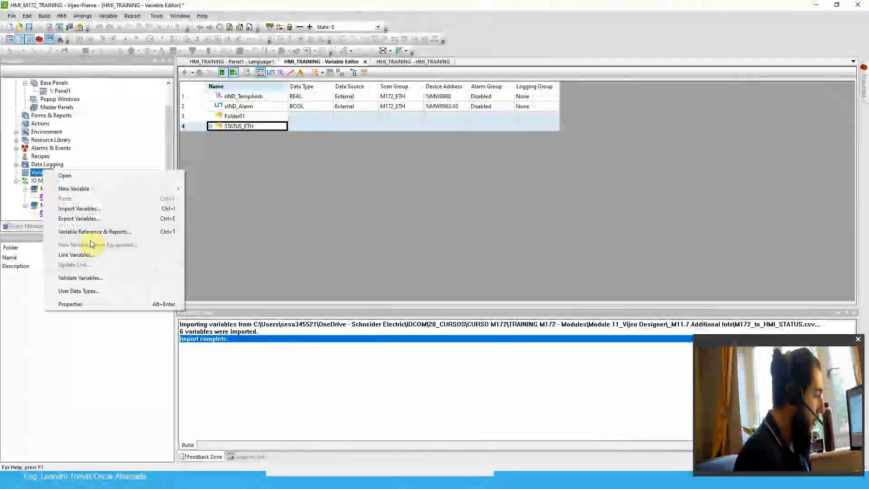
pyautogui.click(78, 208)
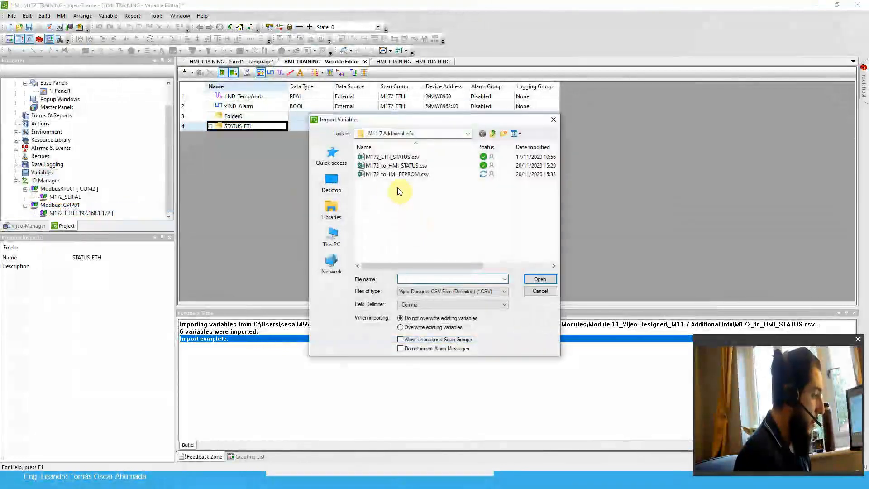
pyautogui.click(396, 174)
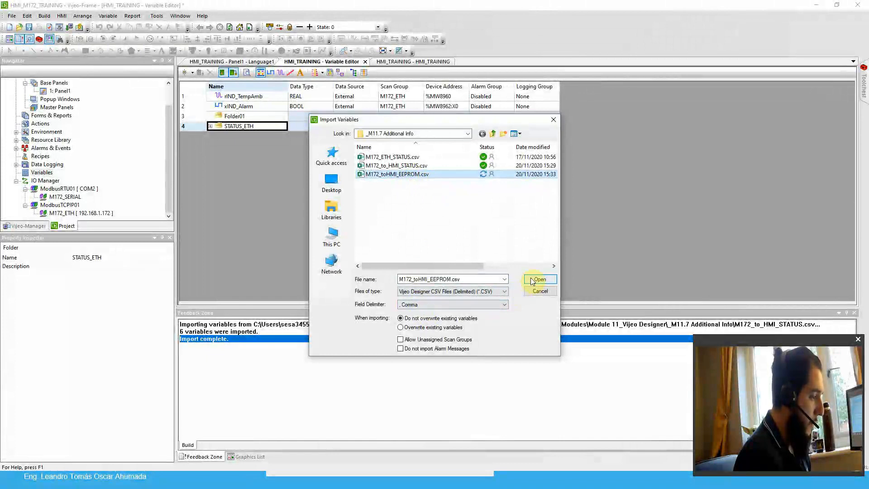
pyautogui.click(538, 278)
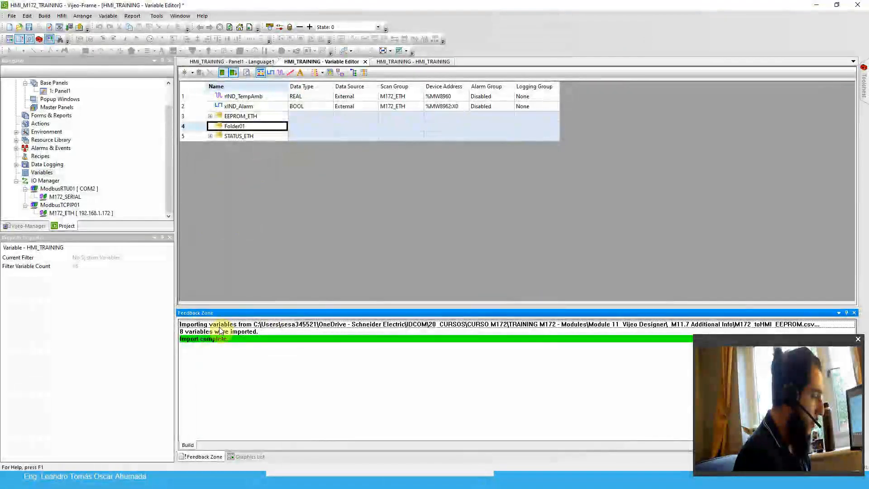
pyautogui.click(210, 116)
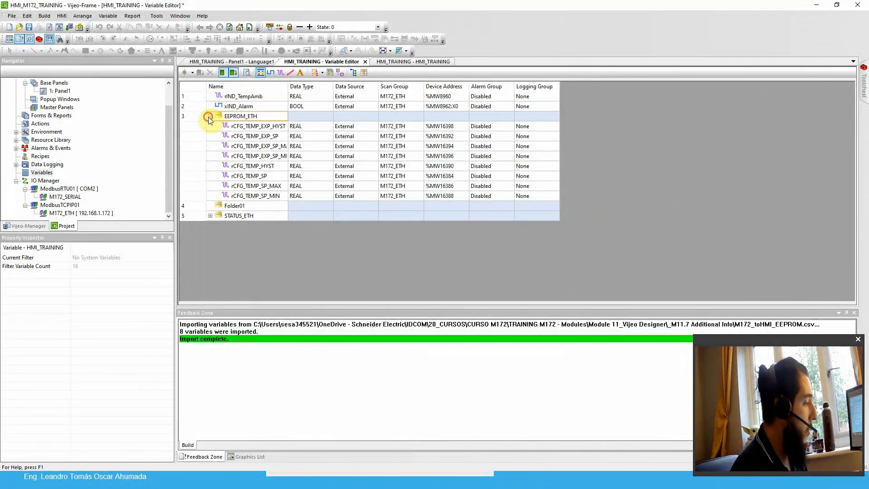
pyautogui.click(210, 116)
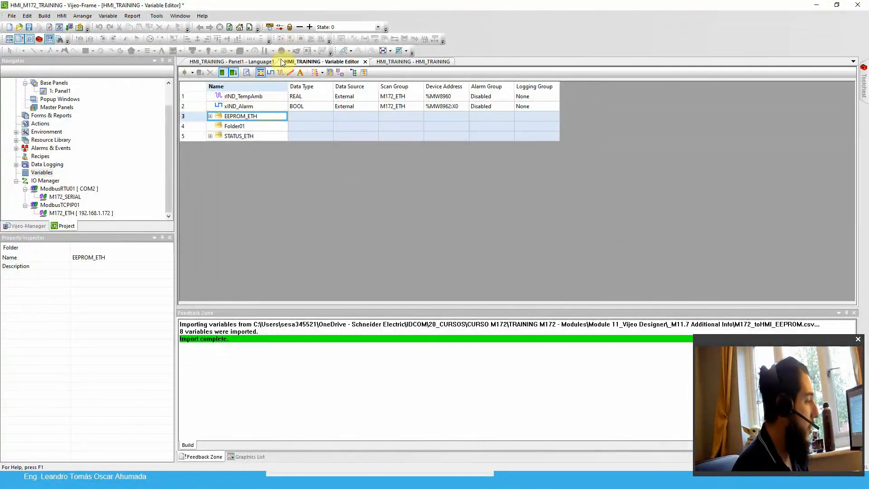
pyautogui.click(233, 62)
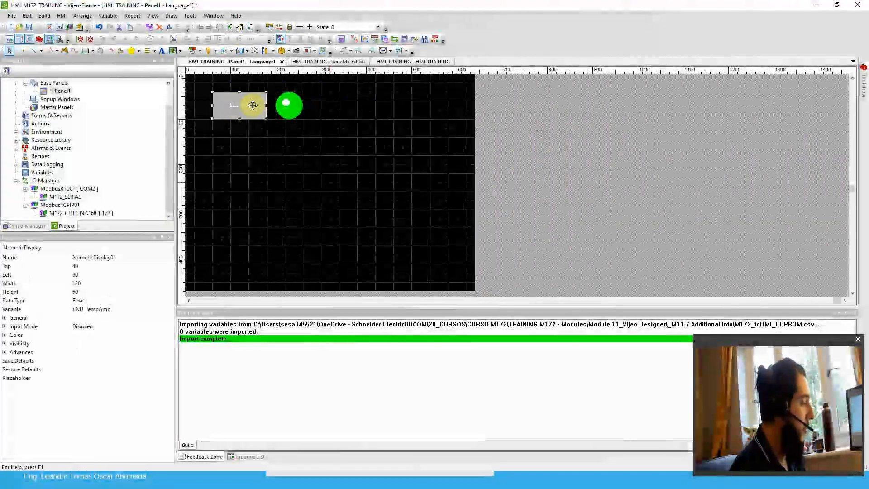
# Link Panel1's temperature numeric display to the variable STATUS_ETH.rIND_TempAmb
pyautogui.doubleClick(238, 105)
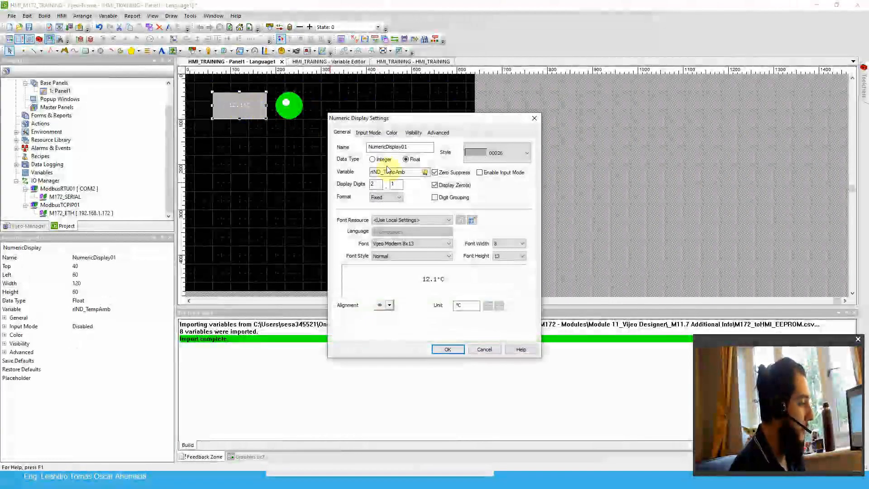
pyautogui.click(425, 171)
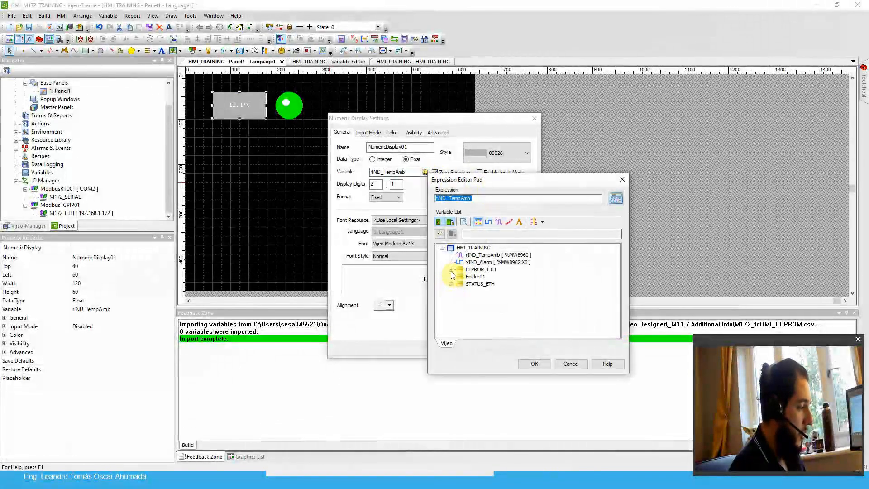
pyautogui.click(452, 284)
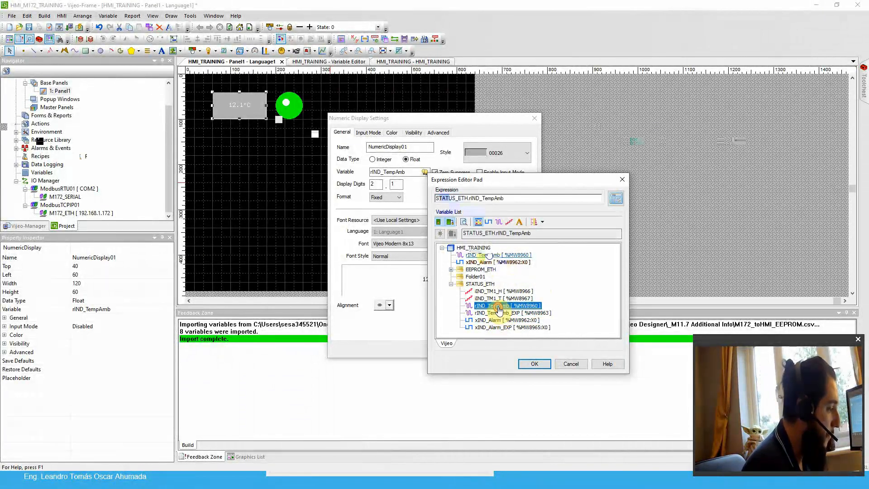
pyautogui.click(534, 363)
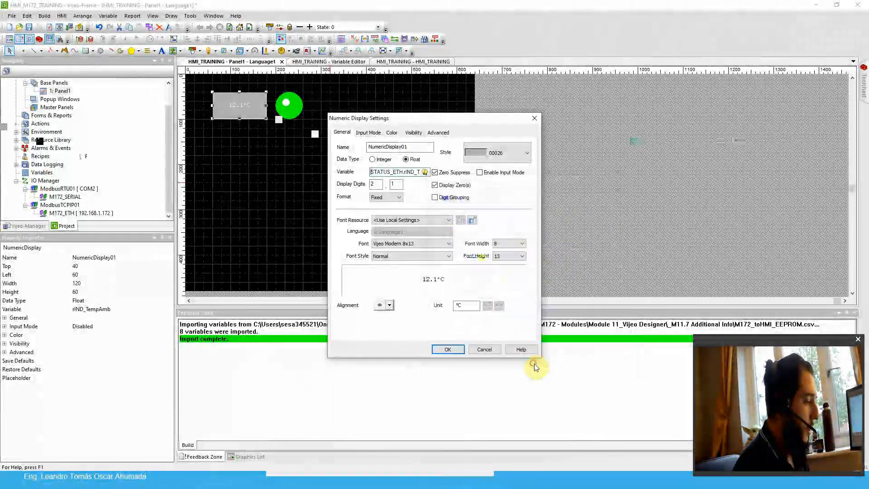
pyautogui.click(447, 349)
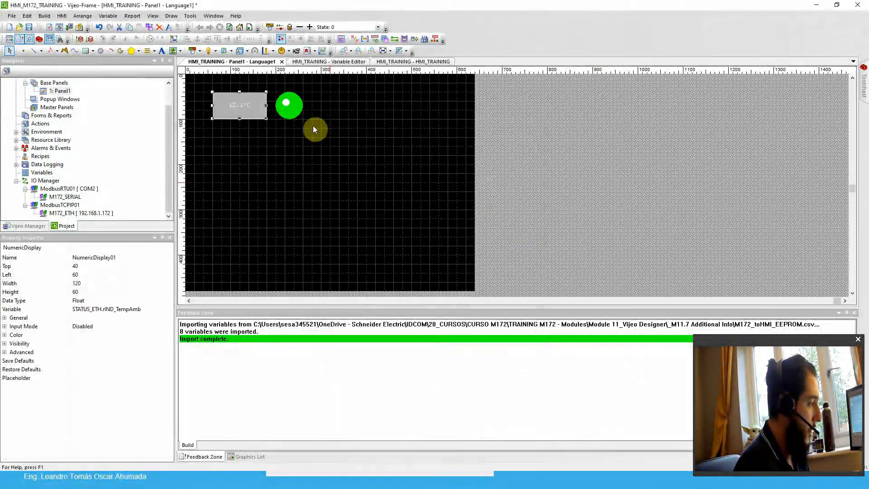
# Relink the green alarm lamp's Lamp Variable to xIND_Alarm in the STATUS_ETH folder
pyautogui.click(288, 106)
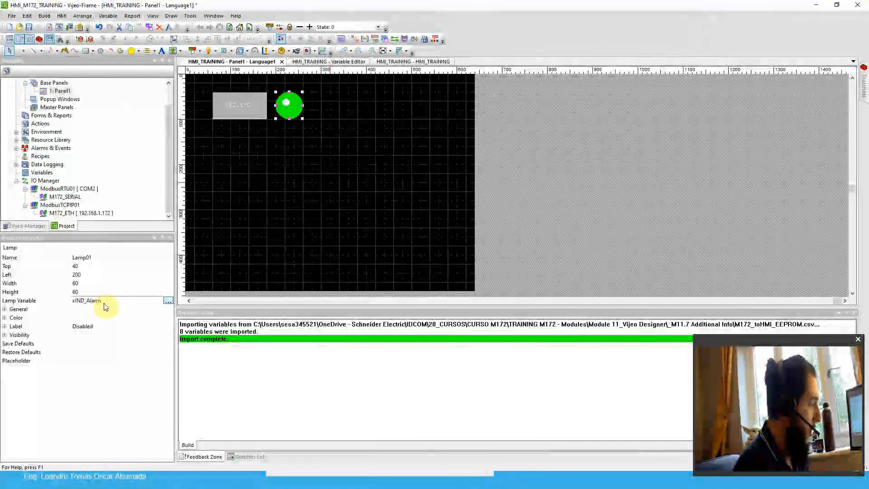
pyautogui.click(167, 301)
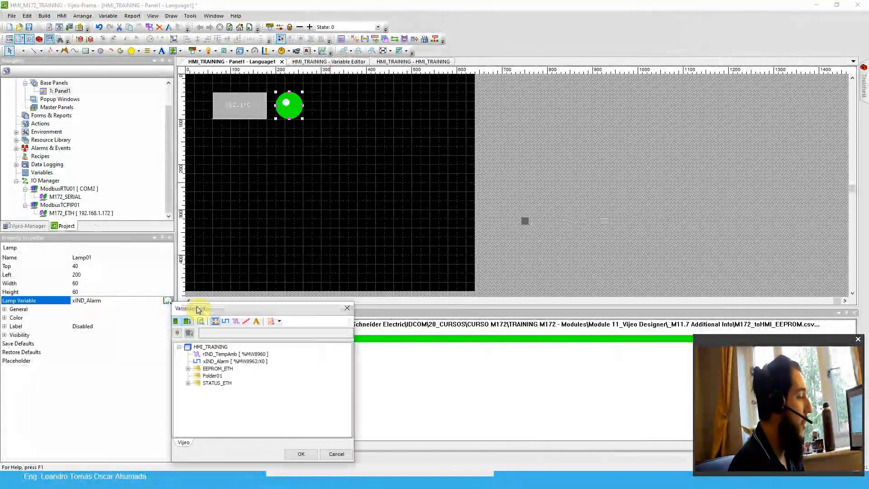
pyautogui.click(188, 383)
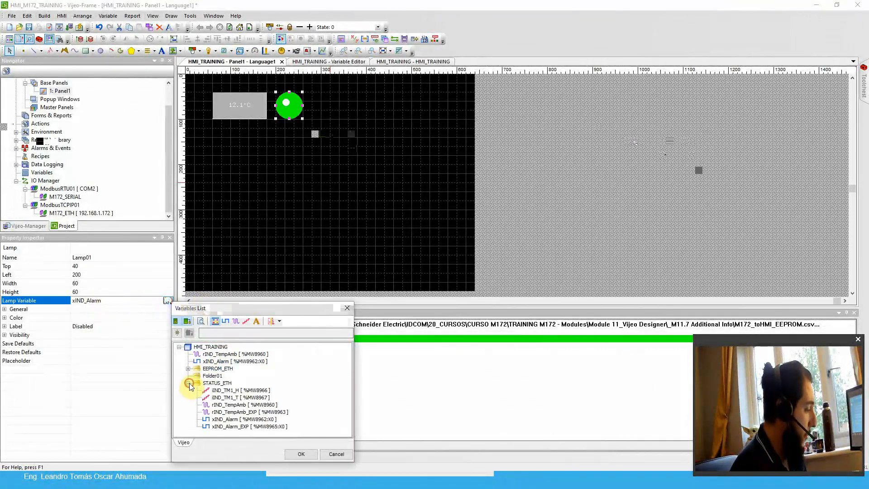
pyautogui.click(239, 398)
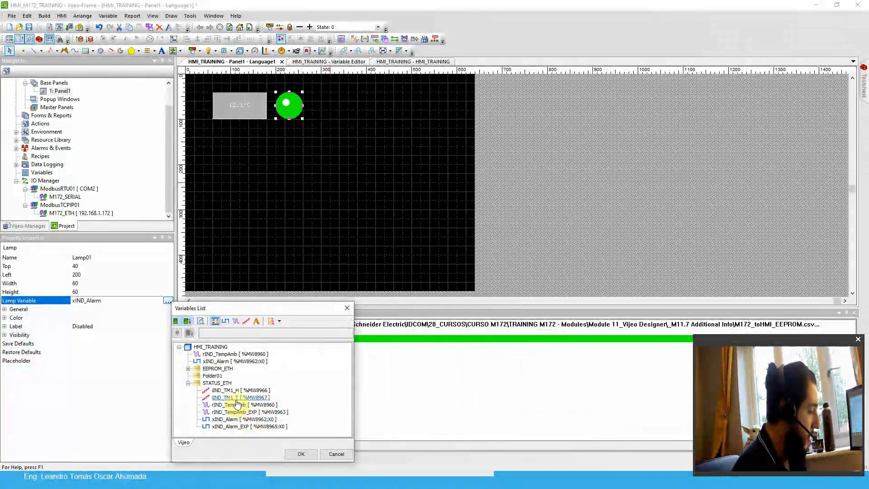
pyautogui.click(301, 453)
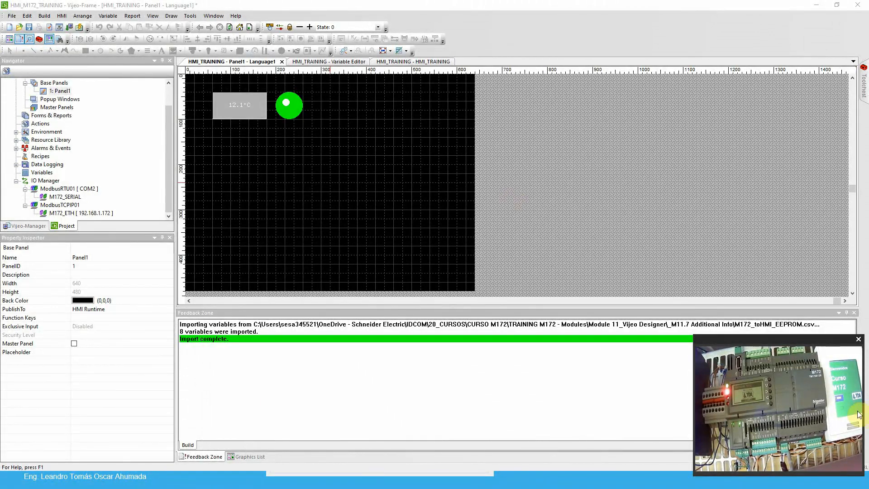
# Activate live debug mode on the Thermostat program, reading 24.600 from the controller
pyautogui.click(7, 479)
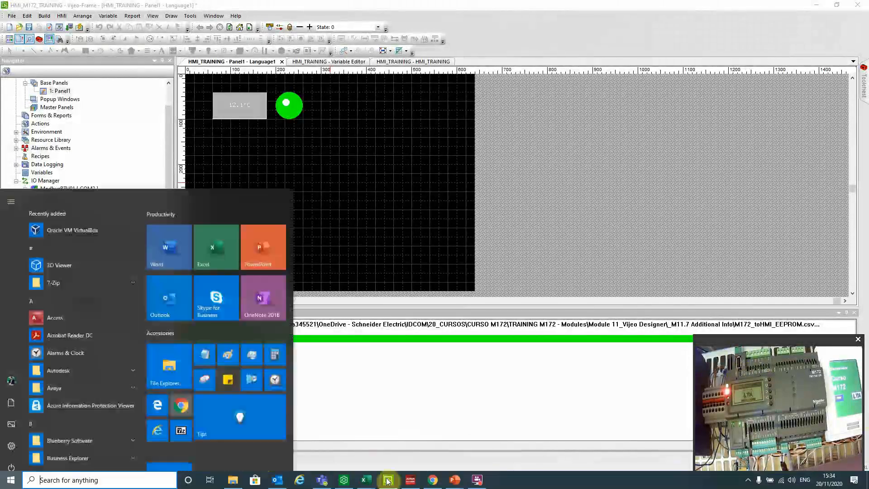
pyautogui.moveTo(365, 480)
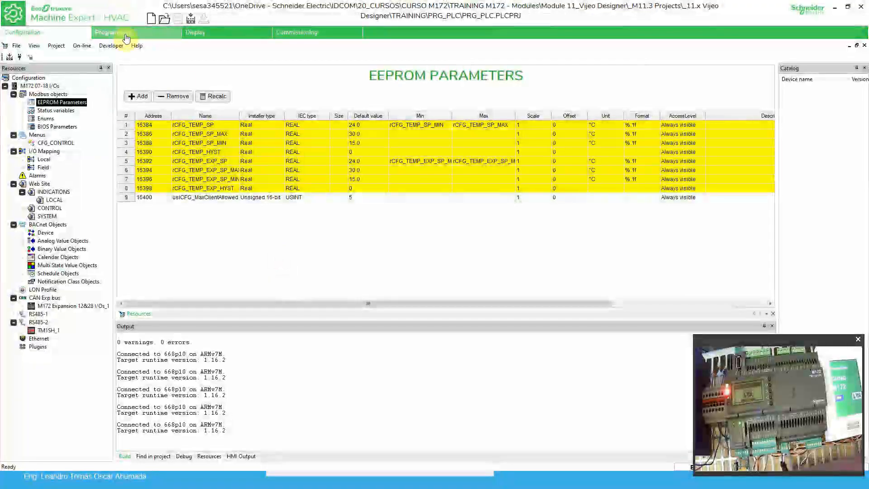
pyautogui.click(114, 32)
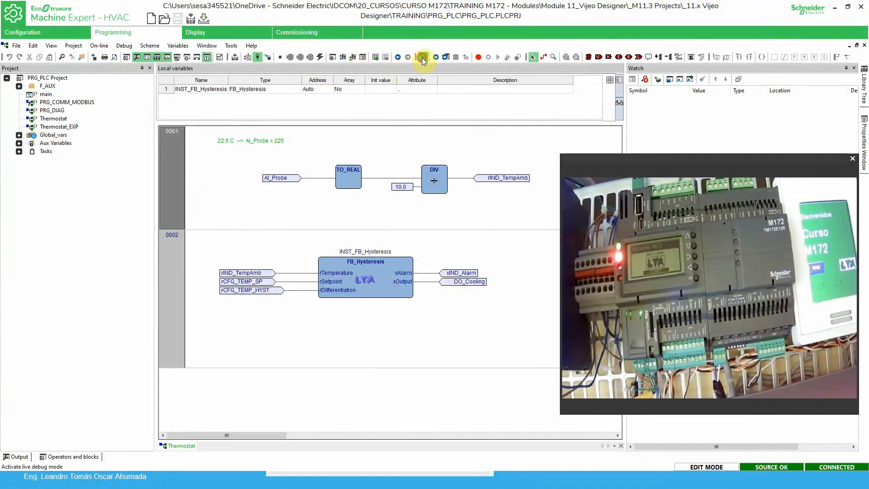
pyautogui.click(422, 57)
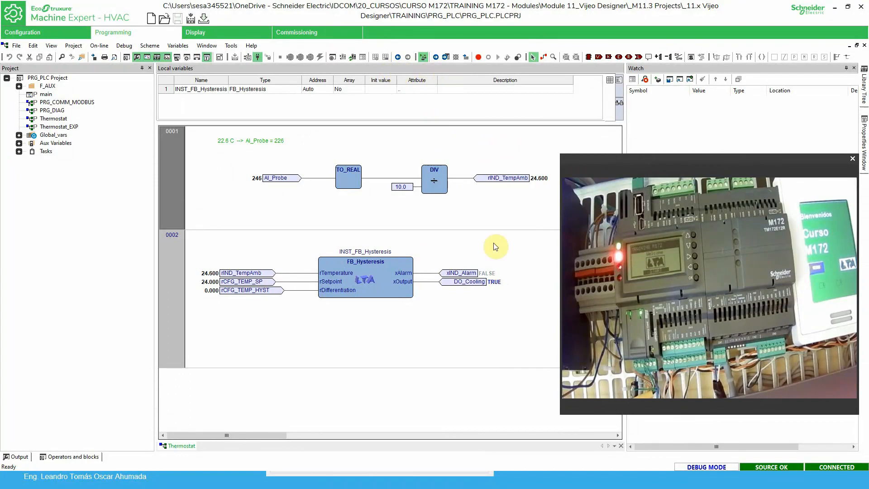
pyautogui.click(9, 480)
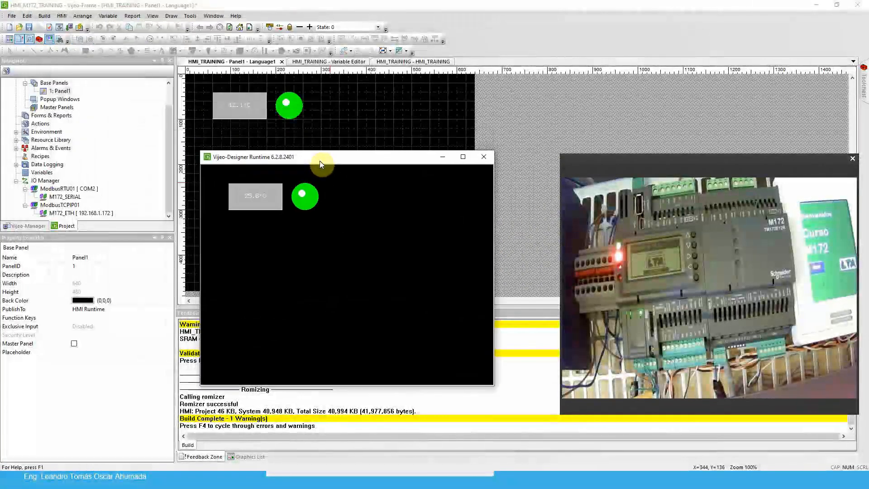
# Position the running HMI simulation window beside the Panel1 editor
pyautogui.moveTo(322, 157); pyautogui.dragTo(347, 164)
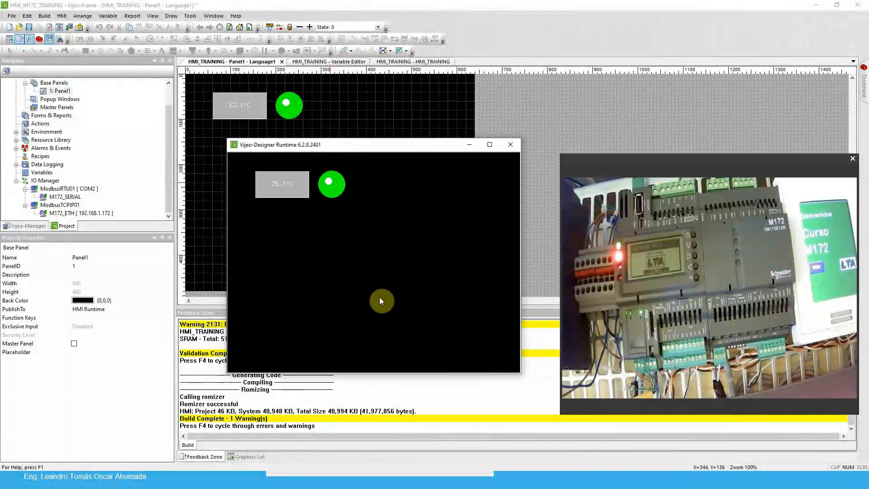
pyautogui.click(7, 480)
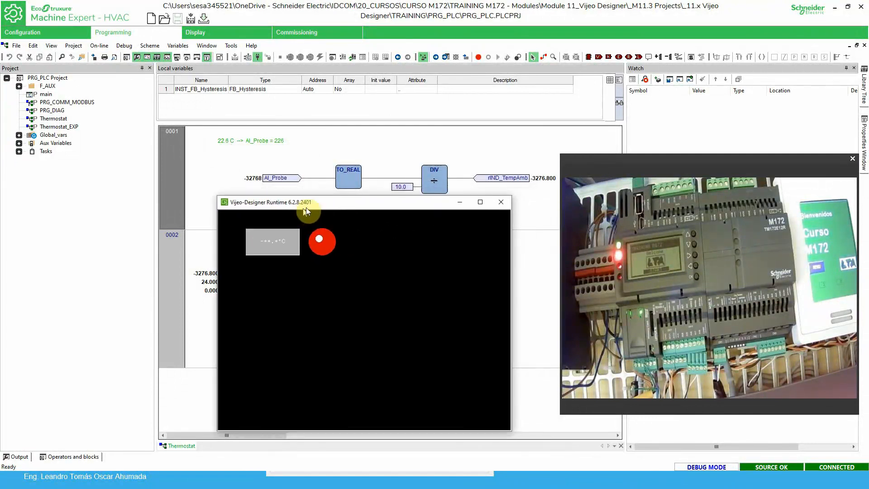
# Move the runtime window over Machine Expert and disconnect from the M172 controller
pyautogui.moveTo(306, 202); pyautogui.dragTo(196, 139)
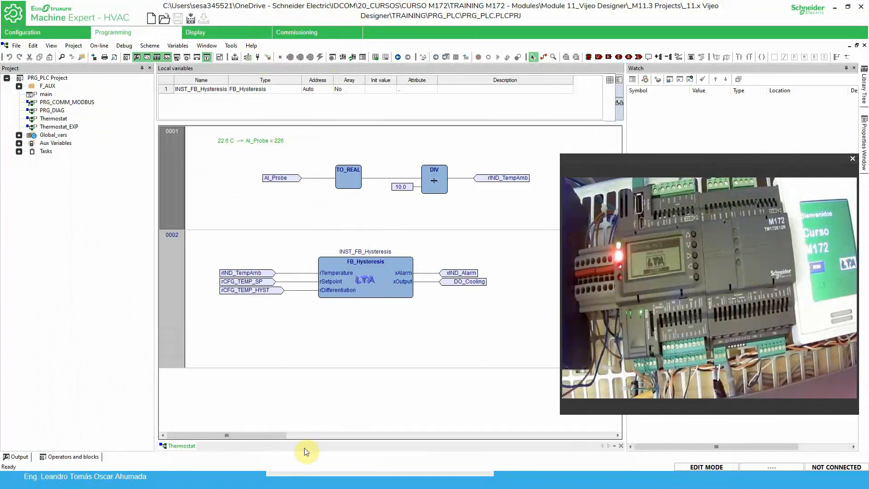
pyautogui.click(7, 479)
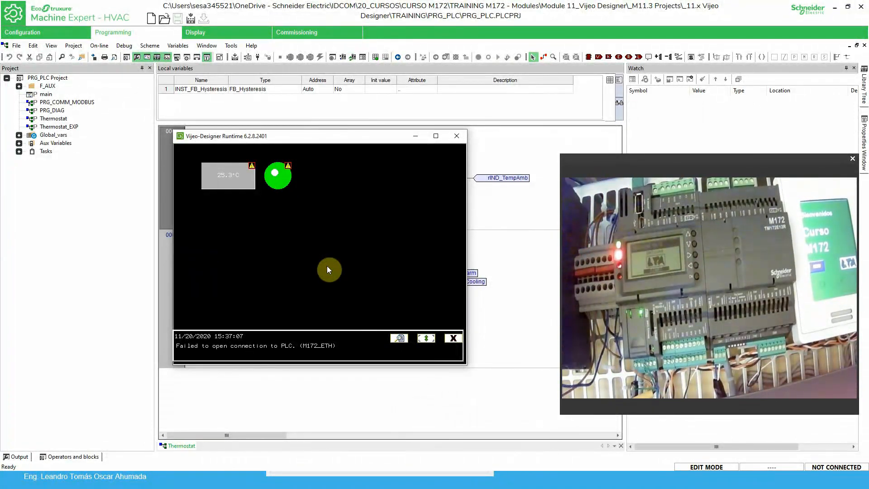
# Note the M172_ETH connection failure in the runtime simulation and advance to the practice-exercise slide
pyautogui.click(453, 337)
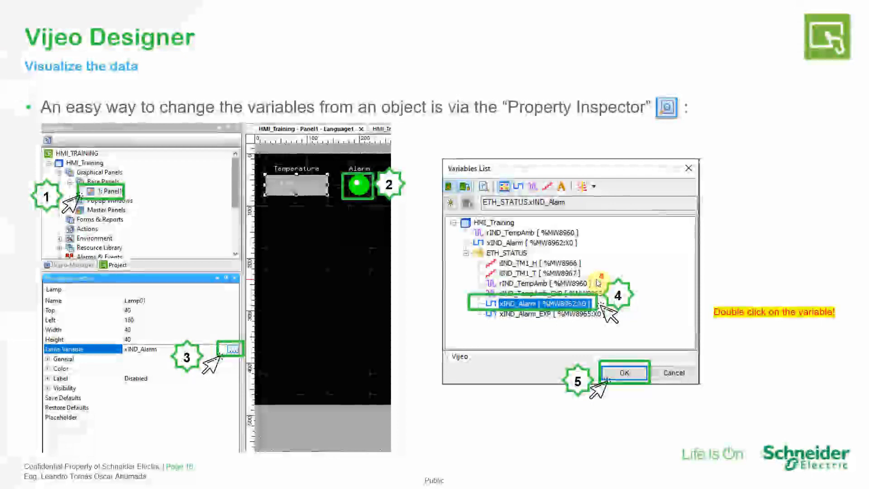
pyautogui.press('Right')
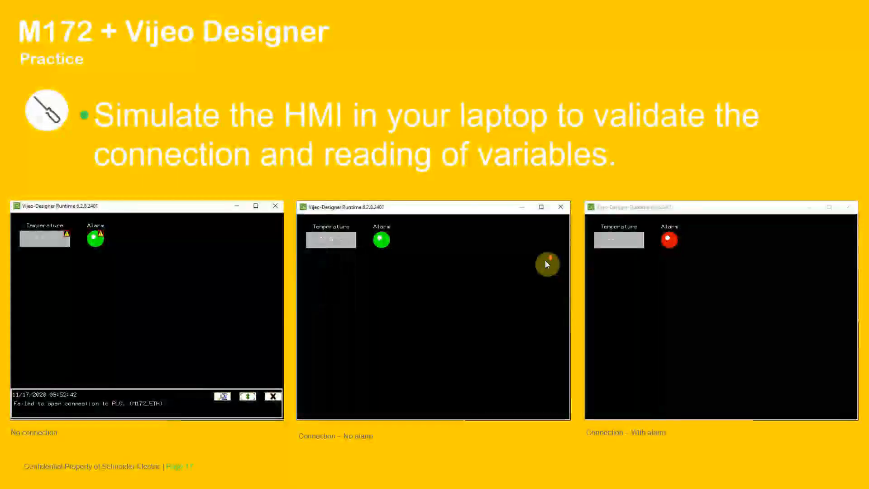